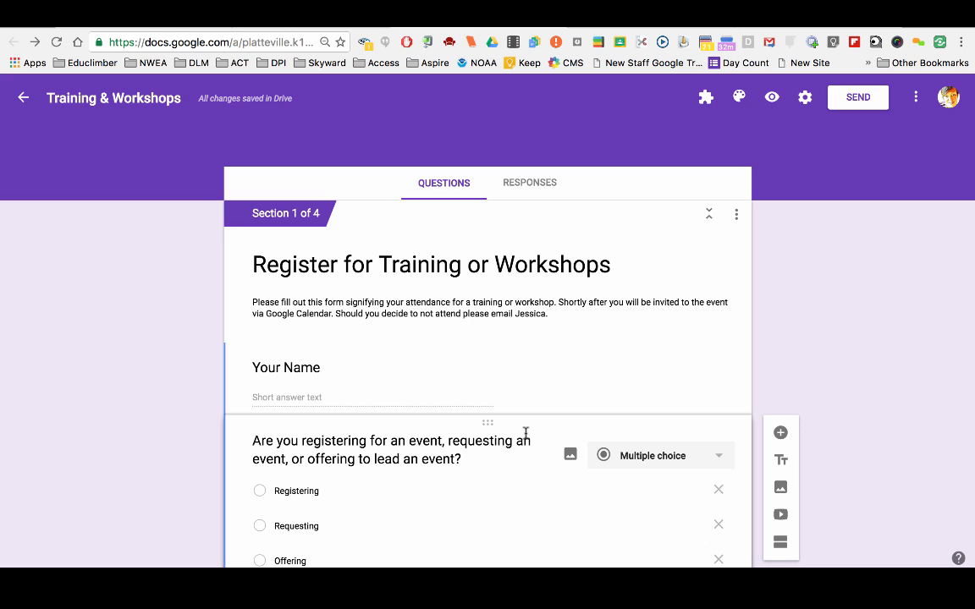
- Edit the Offering choice of the first question so it reads "you'd like to provide"
{"action": "scroll", "scroll_direction": "down", "scroll_amount": 3}
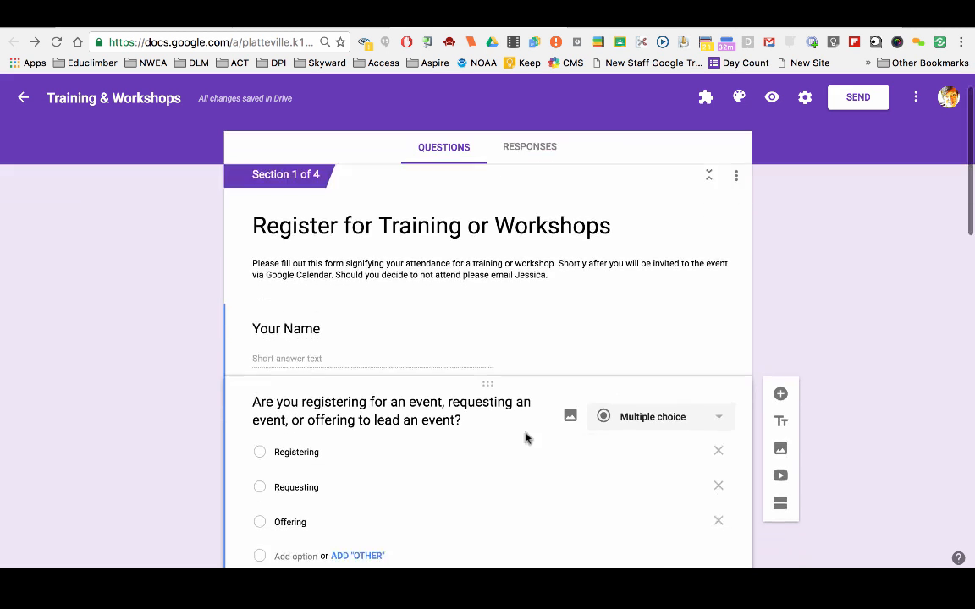
{"action": "scroll", "scroll_direction": "down", "scroll_amount": 3}
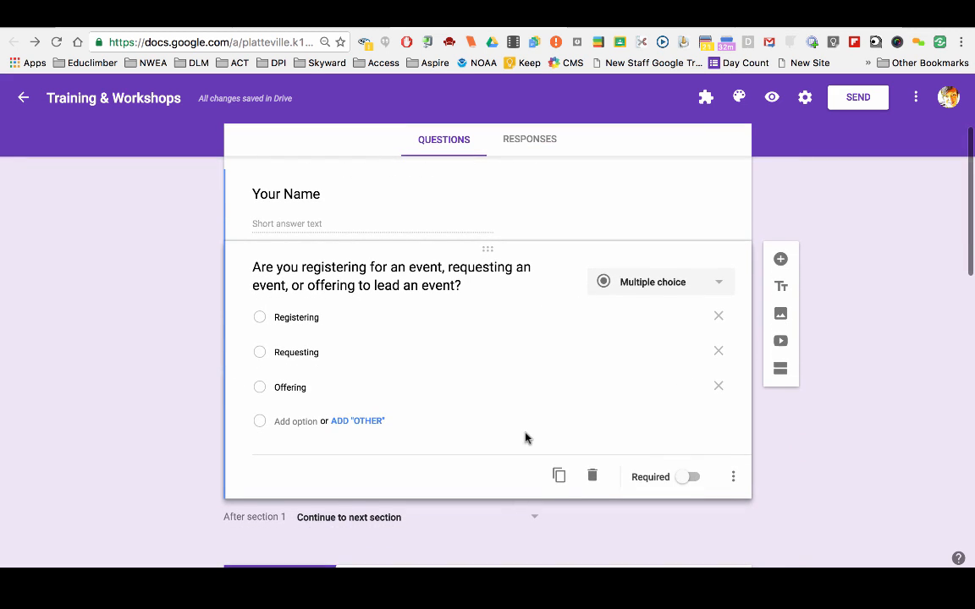
{"action": "scroll", "scroll_direction": "down", "scroll_amount": 3}
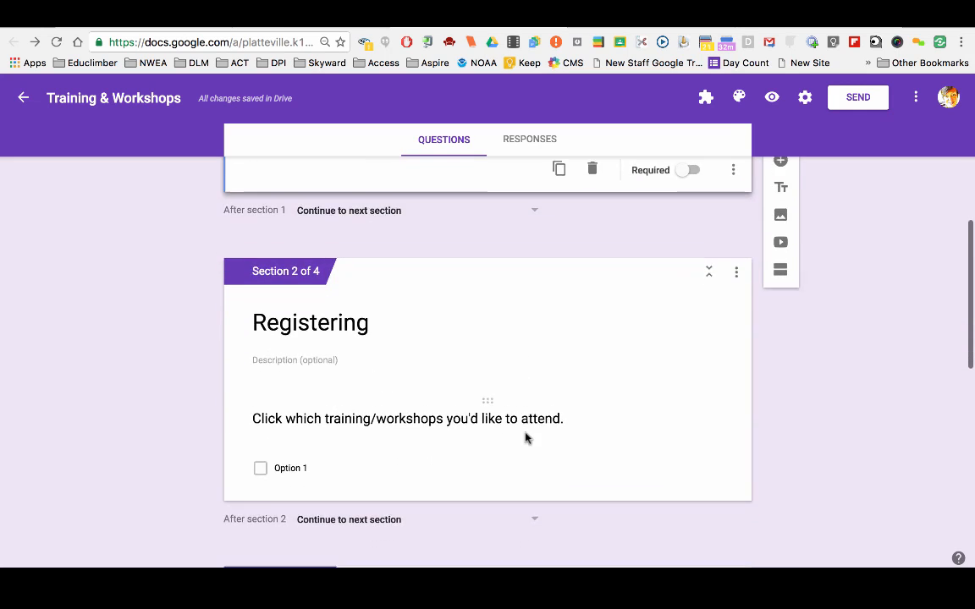
{"action": "scroll", "scroll_direction": "down", "scroll_amount": 3}
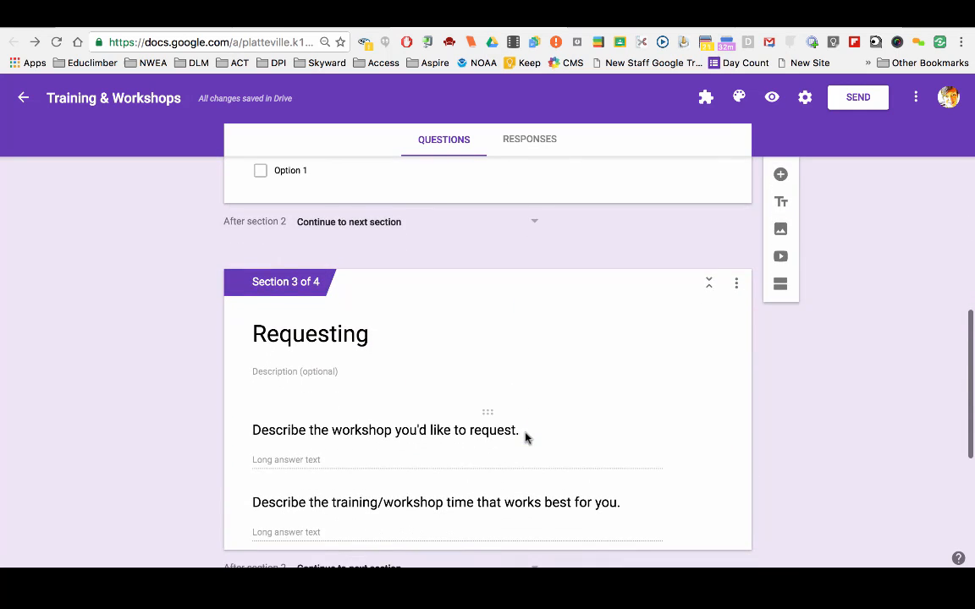
{"action": "scroll", "scroll_direction": "up", "scroll_amount": 3}
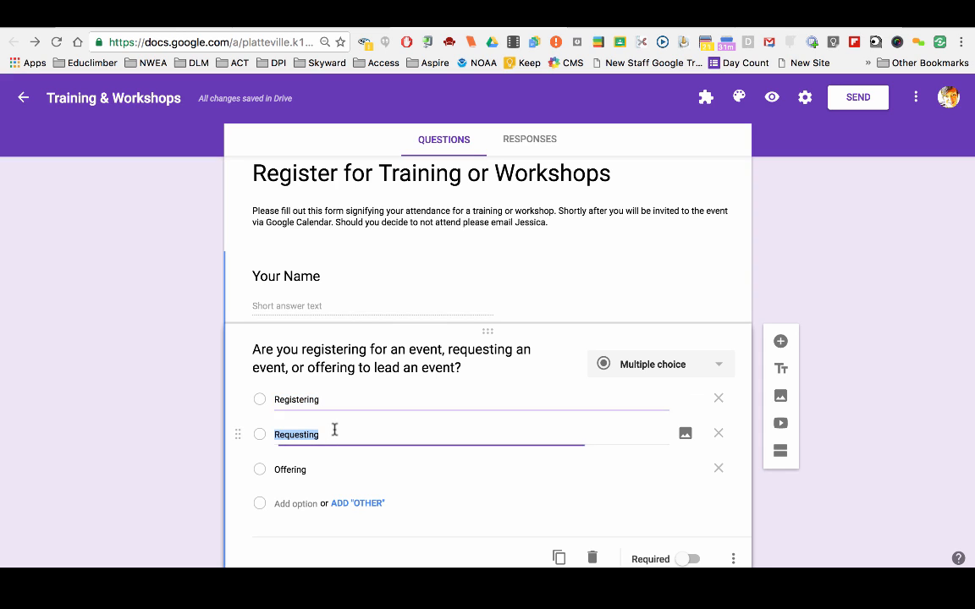
{"action": "left_click", "coordinate": [289, 471]}
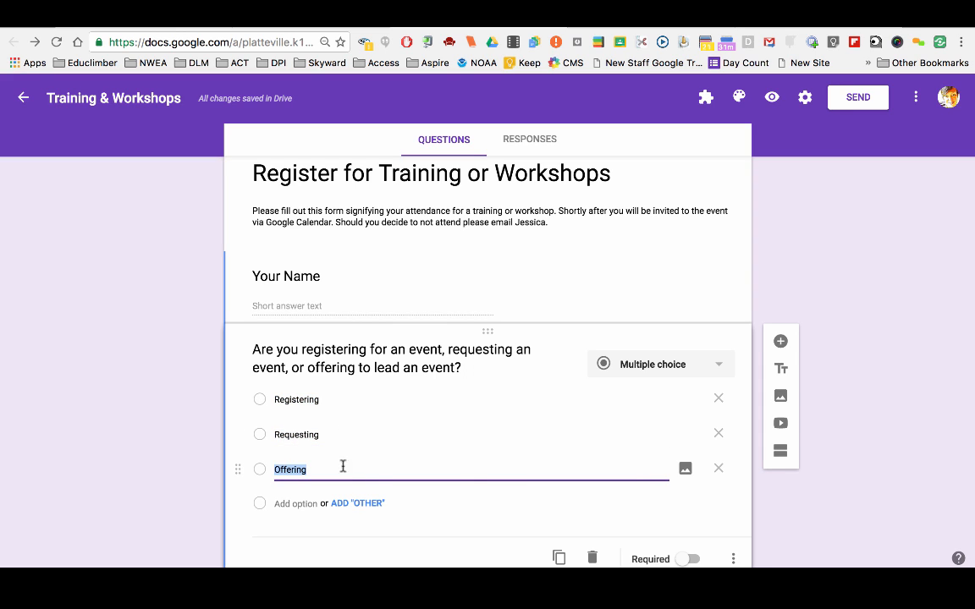
{"action": "mouse_move", "coordinate": [412, 515]}
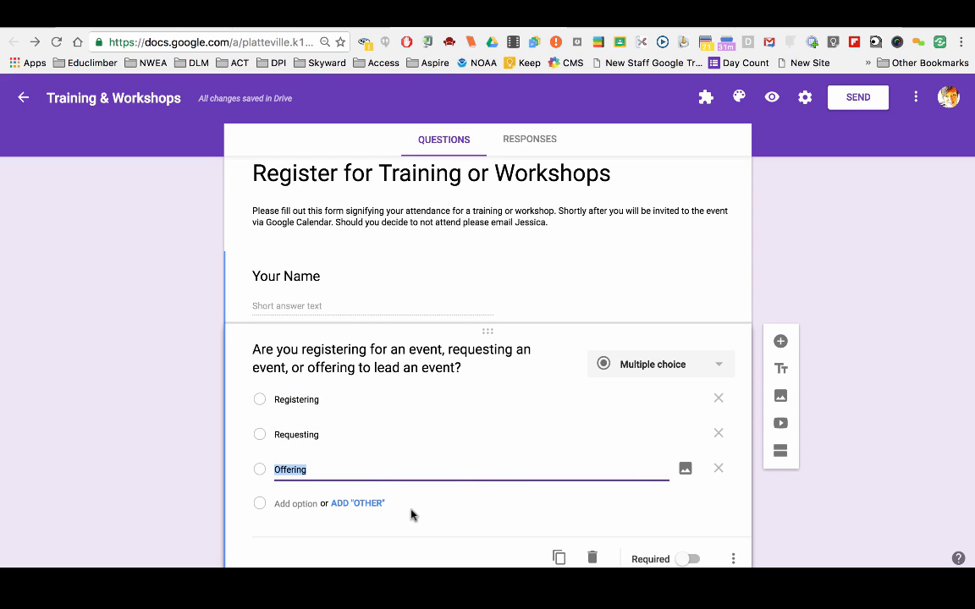
{"action": "scroll", "scroll_direction": "down", "scroll_amount": 3}
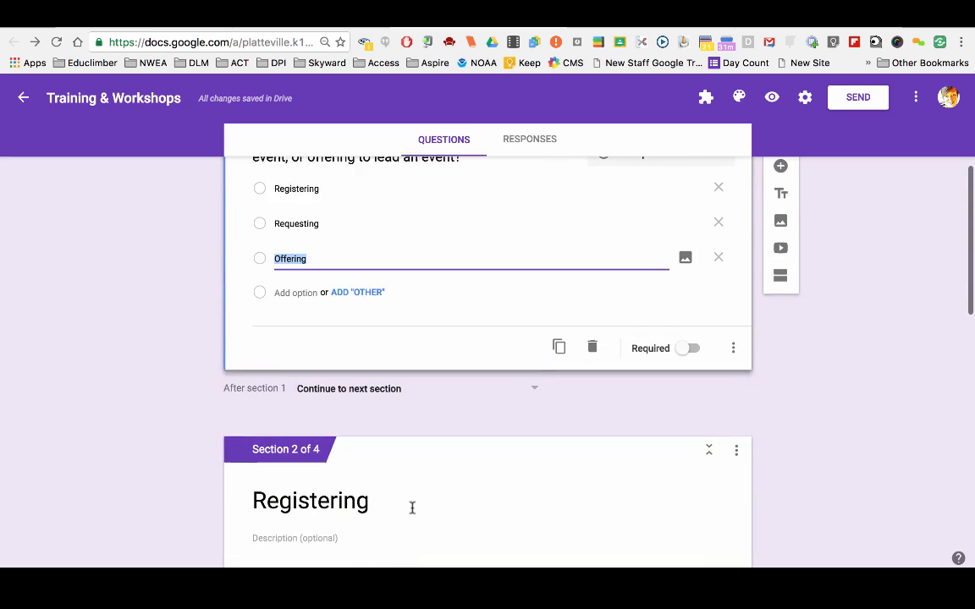
{"action": "scroll", "scroll_direction": "down", "scroll_amount": 3}
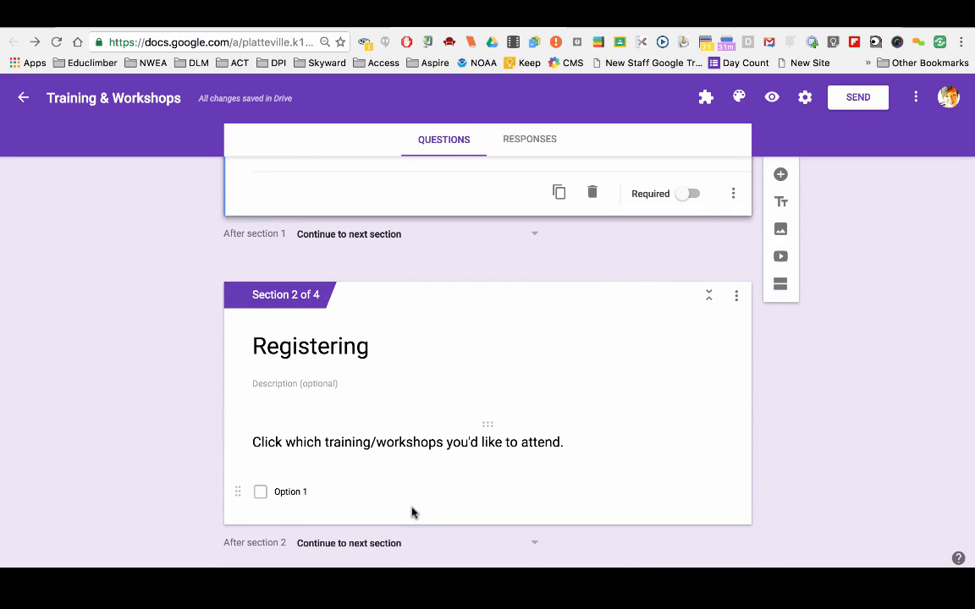
{"action": "scroll", "scroll_direction": "down", "scroll_amount": 3}
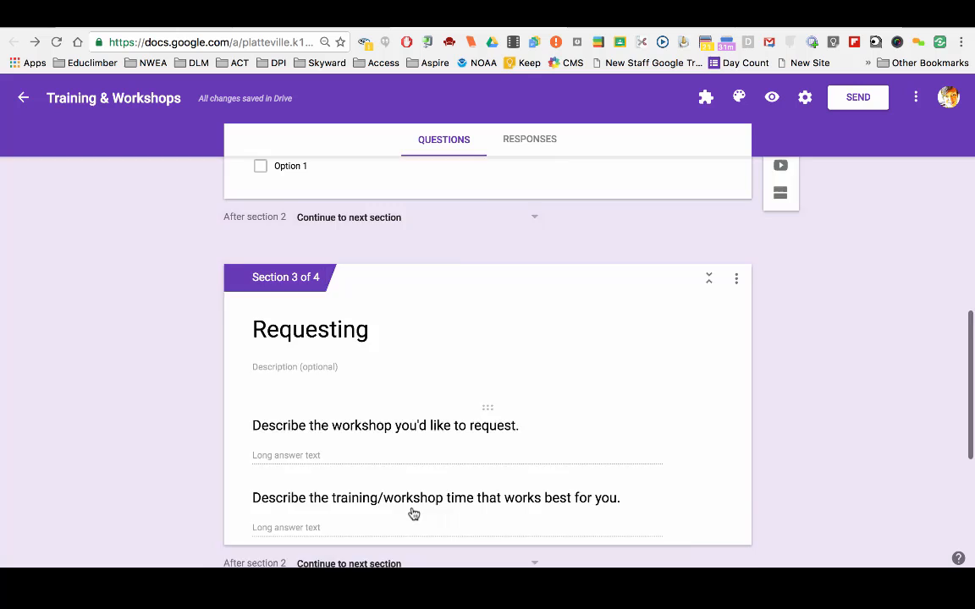
{"action": "scroll", "scroll_direction": "down", "scroll_amount": 3}
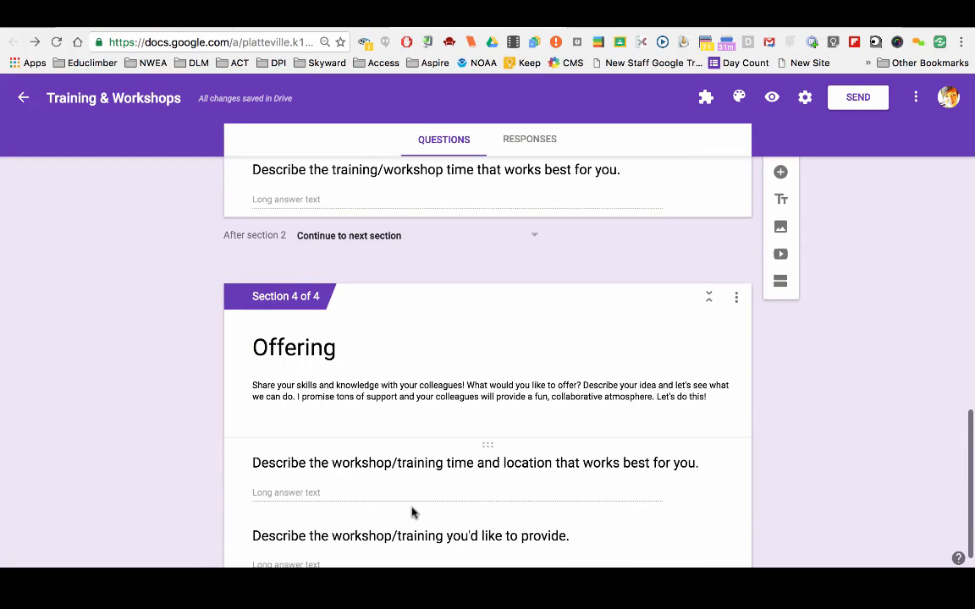
{"action": "scroll", "scroll_direction": "down", "scroll_amount": 3}
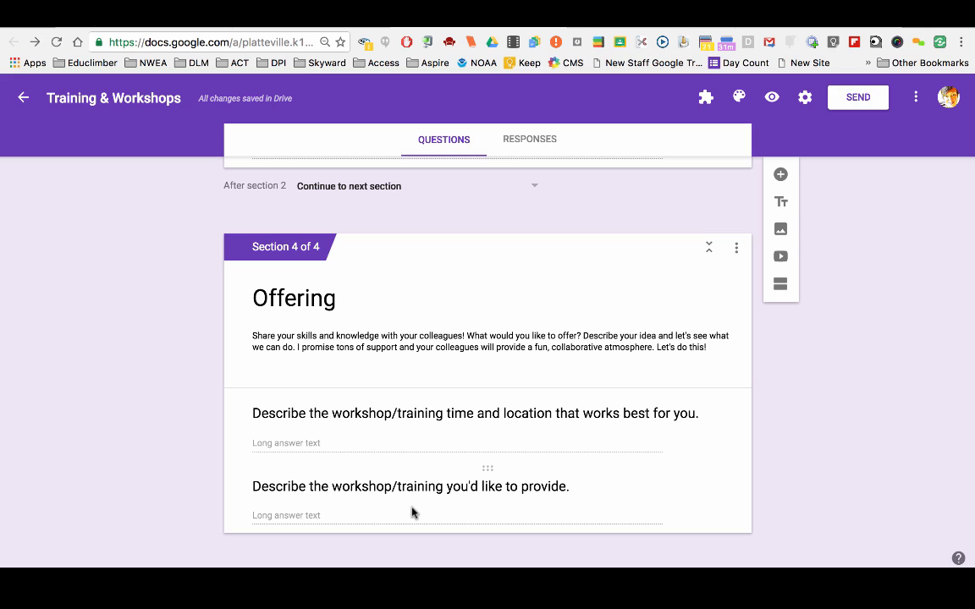
{"action": "mouse_move", "coordinate": [521, 369]}
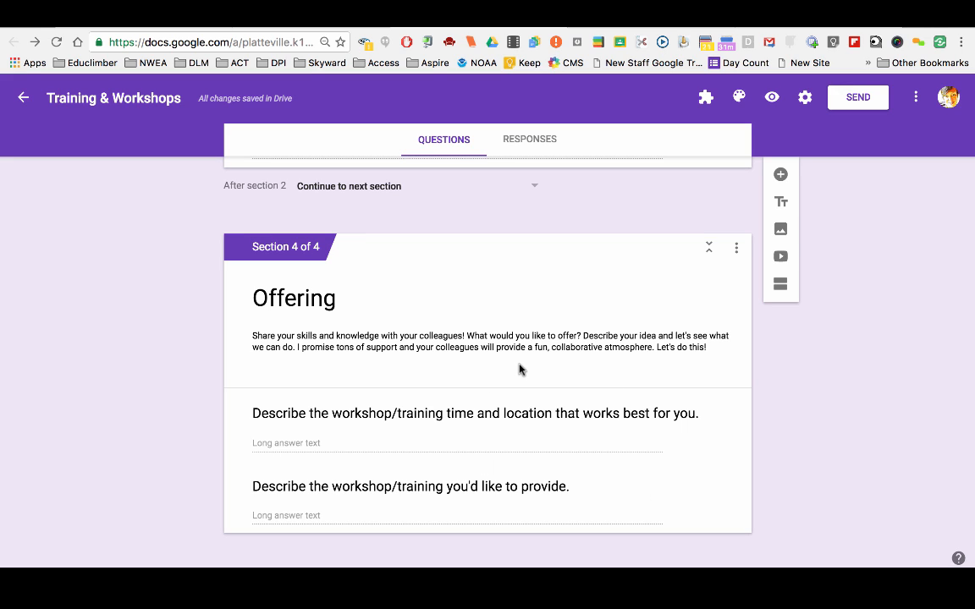
{"action": "mouse_move", "coordinate": [524, 504]}
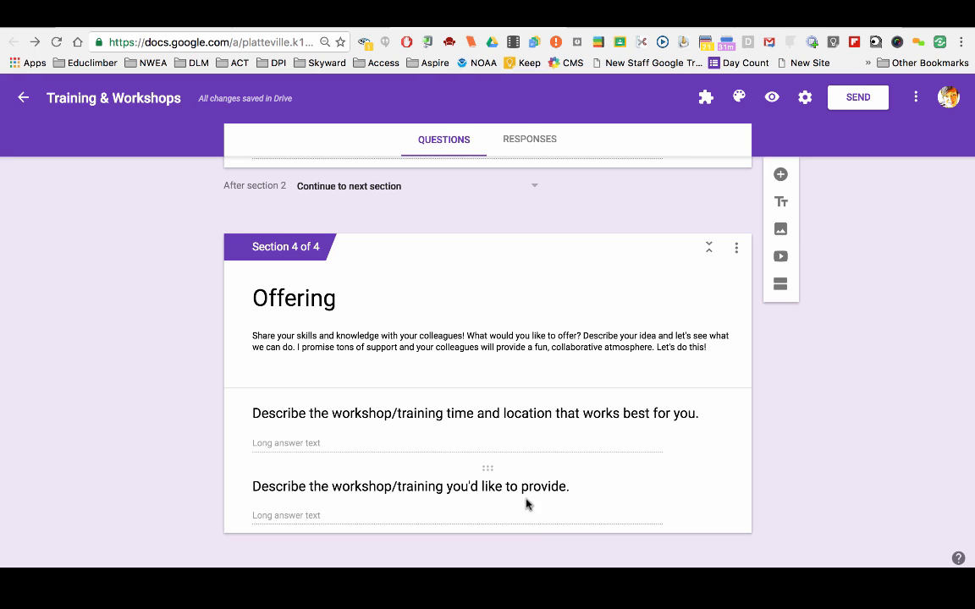
{"action": "mouse_move", "coordinate": [569, 484]}
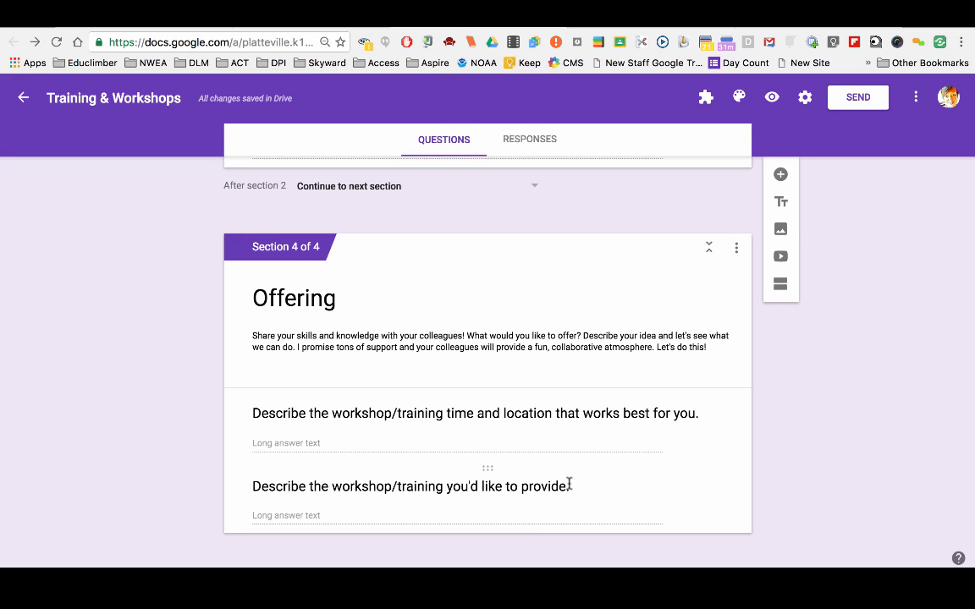
- Insert a new untitled fifth section after the last Offering question and review the form
{"action": "left_click", "coordinate": [410, 484]}
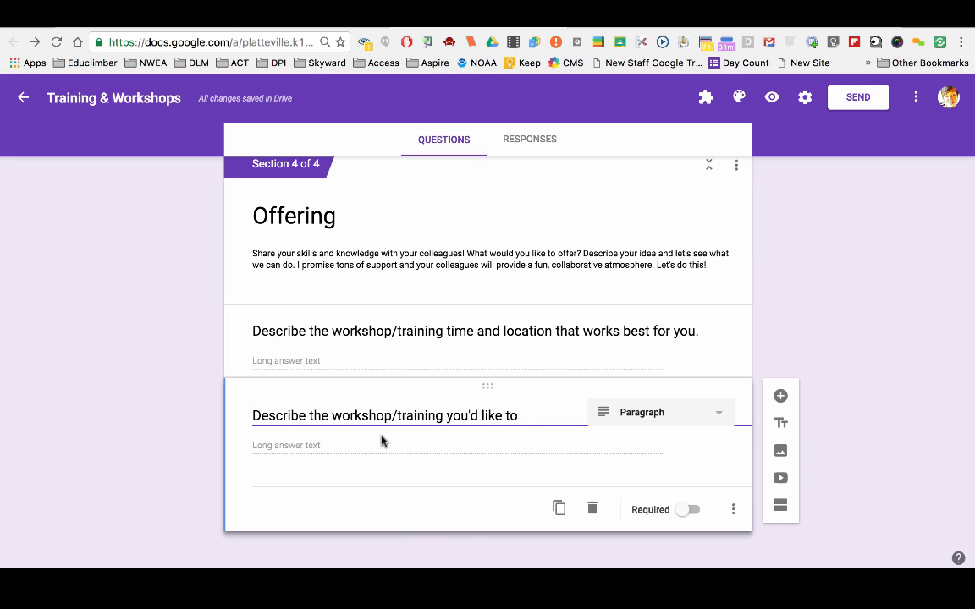
{"action": "mouse_move", "coordinate": [780, 504]}
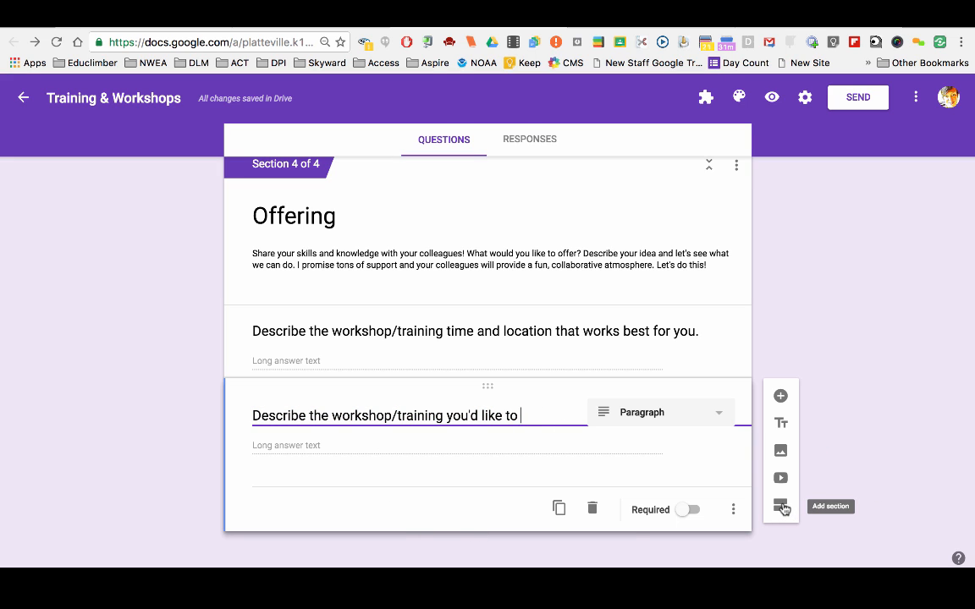
{"action": "left_click", "coordinate": [780, 506]}
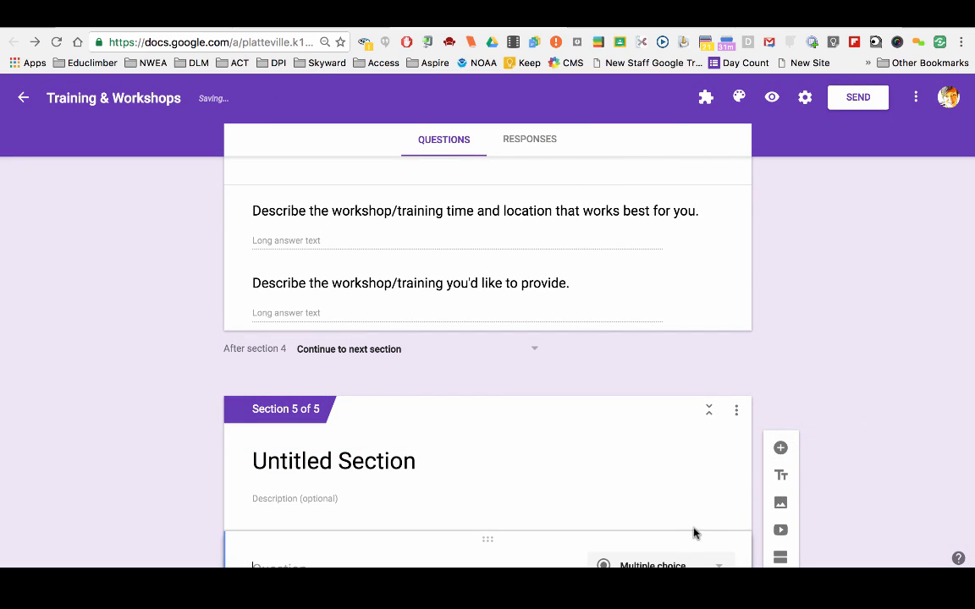
{"action": "scroll", "scroll_direction": "down", "scroll_amount": 3}
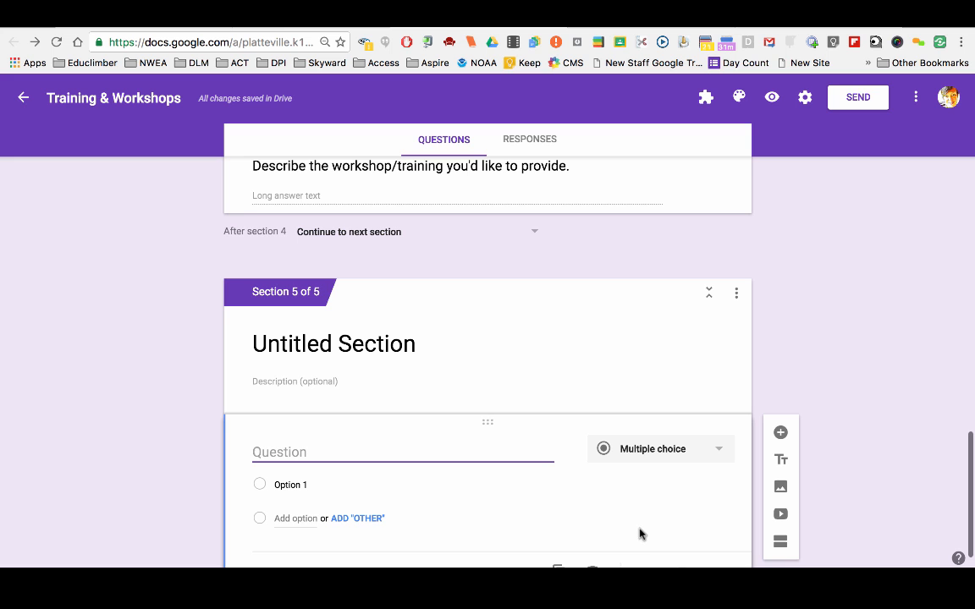
{"action": "scroll", "scroll_direction": "up", "scroll_amount": 3}
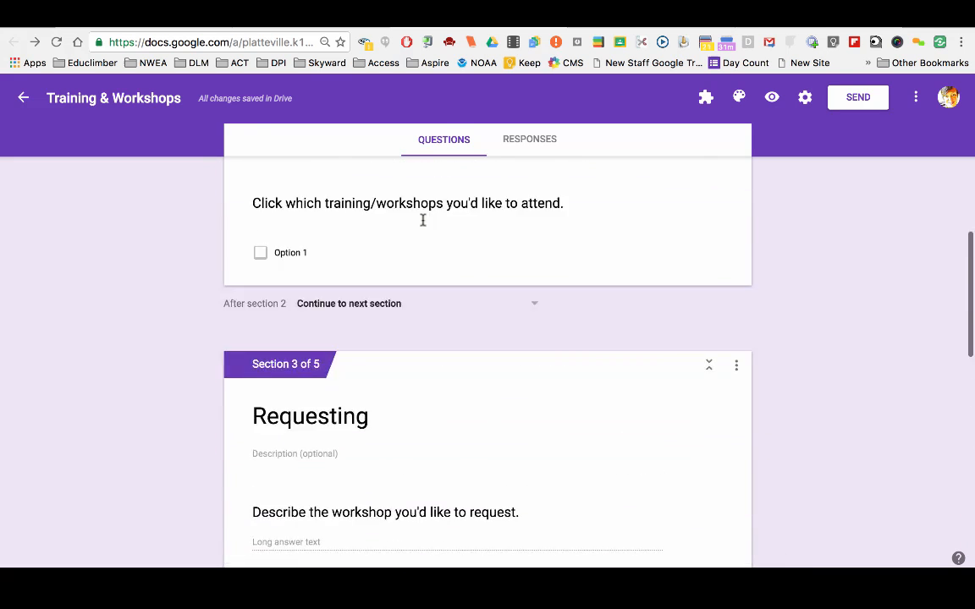
{"action": "scroll", "scroll_direction": "up", "scroll_amount": 3}
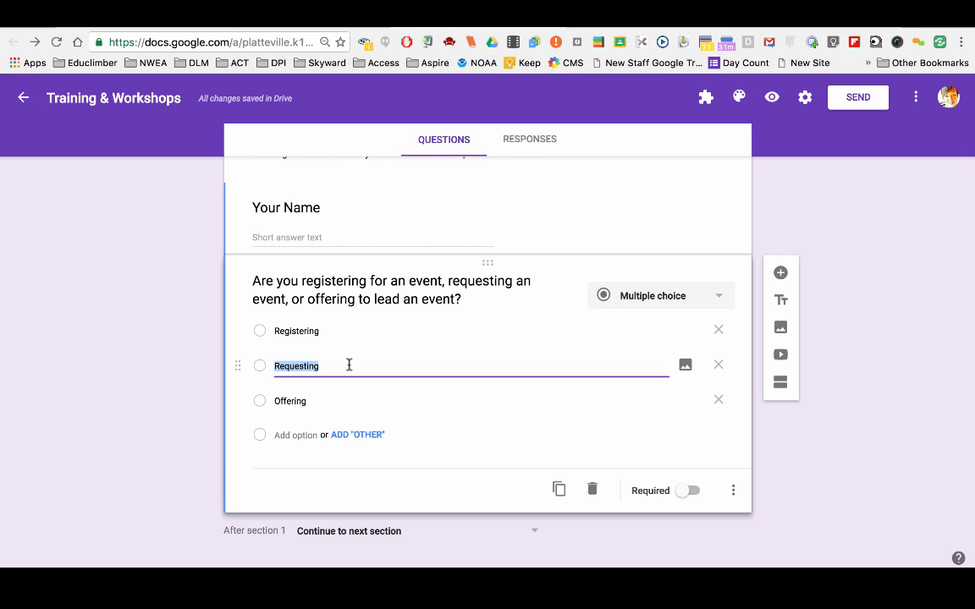
{"action": "scroll", "scroll_direction": "down", "scroll_amount": 3}
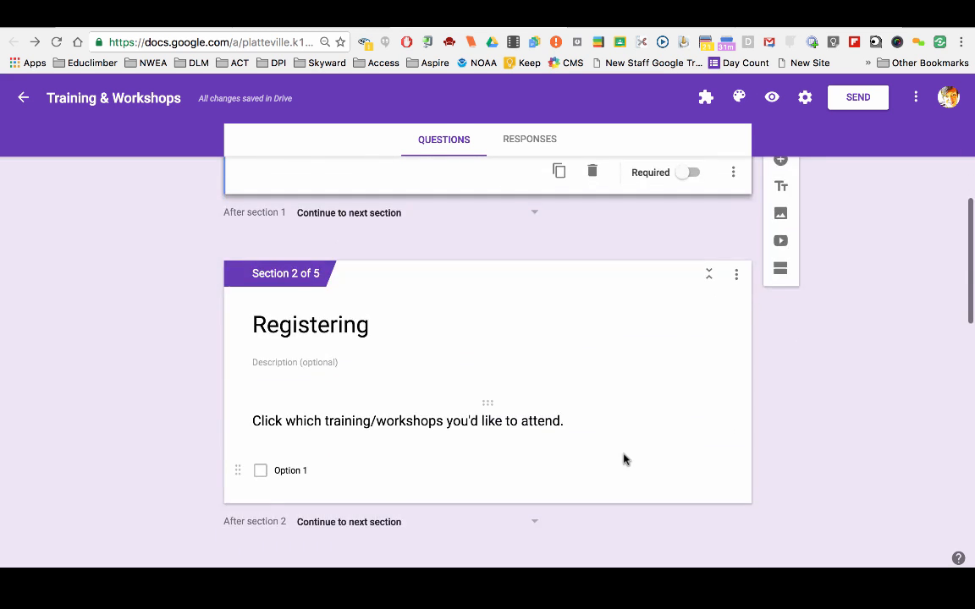
{"action": "scroll", "scroll_direction": "down", "scroll_amount": 3}
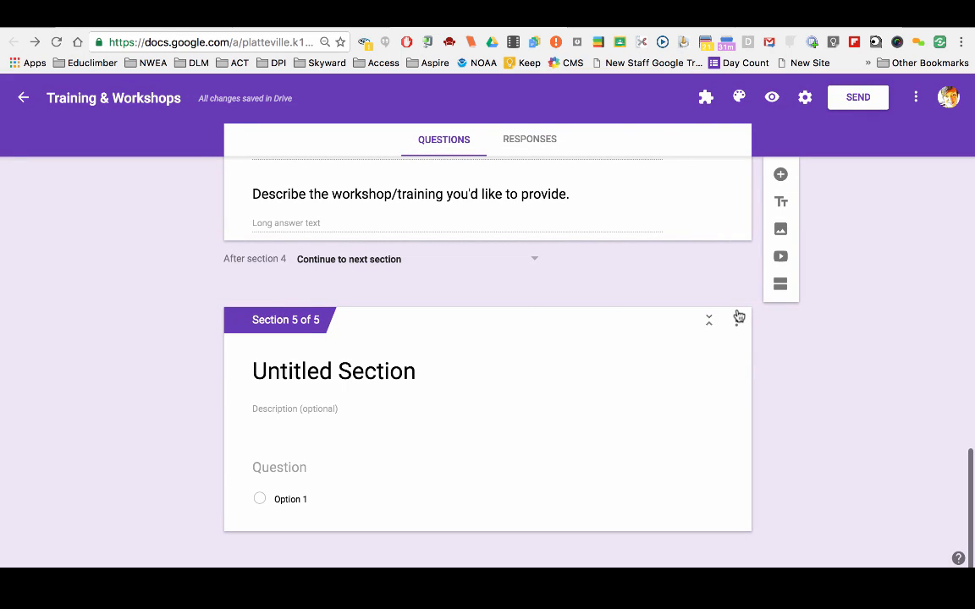
{"action": "left_click", "coordinate": [736, 319]}
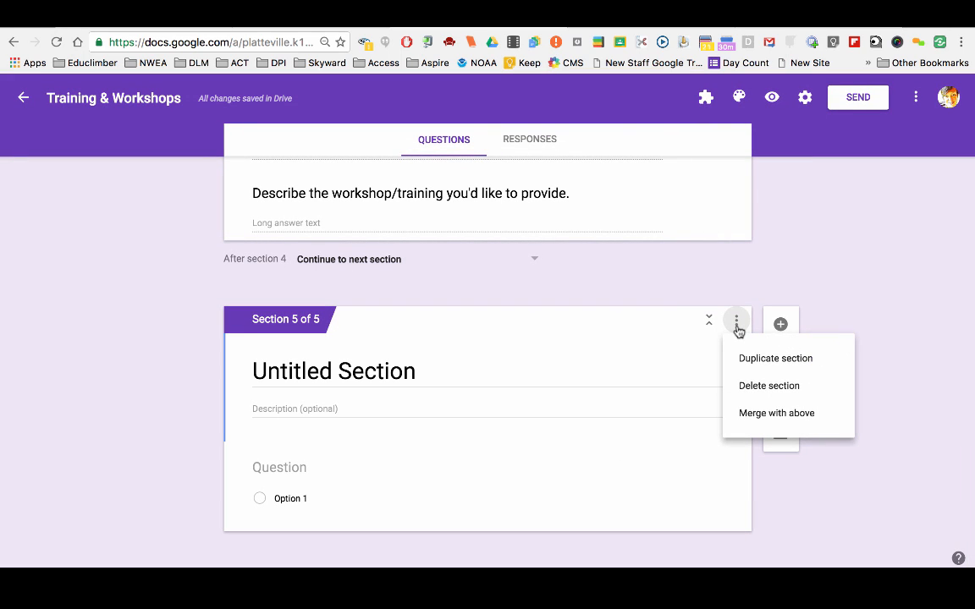
{"action": "mouse_move", "coordinate": [768, 386]}
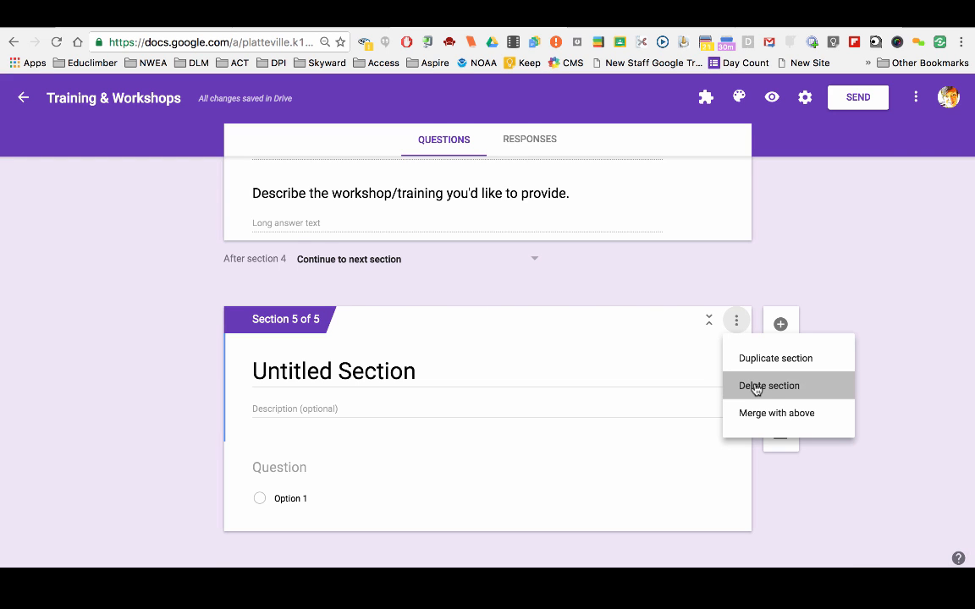
{"action": "left_click", "coordinate": [768, 386]}
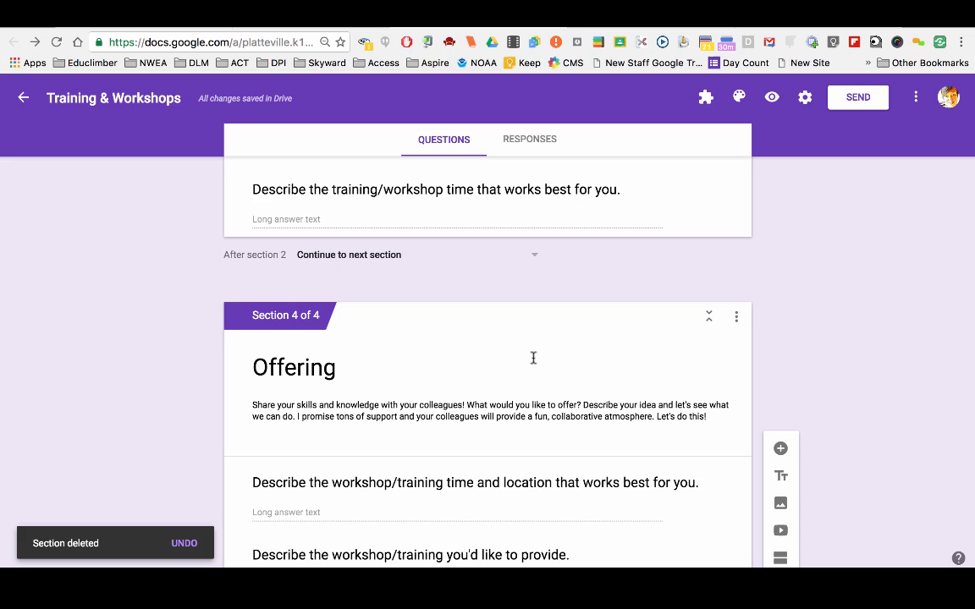
{"action": "mouse_move", "coordinate": [602, 406]}
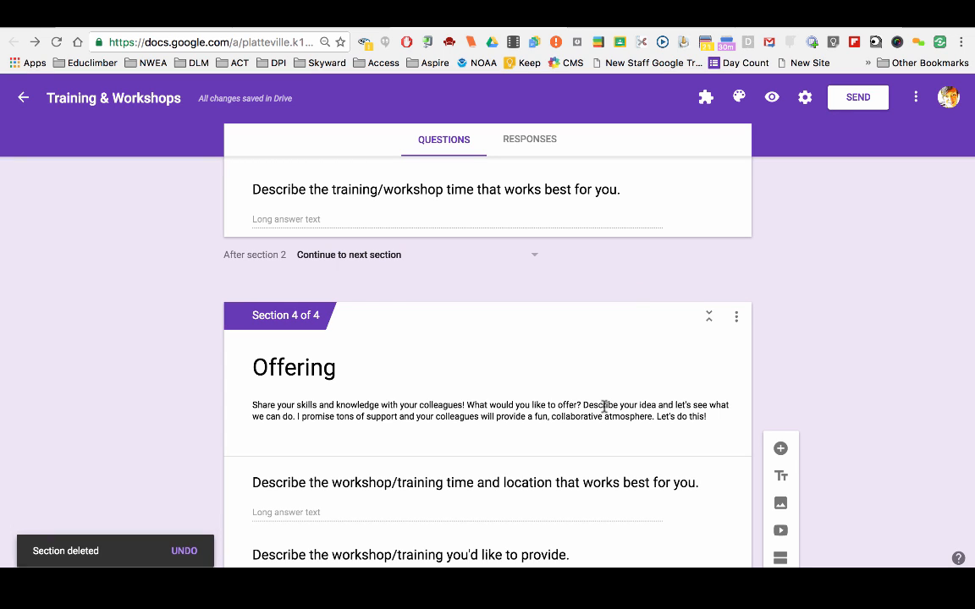
{"action": "mouse_move", "coordinate": [431, 430]}
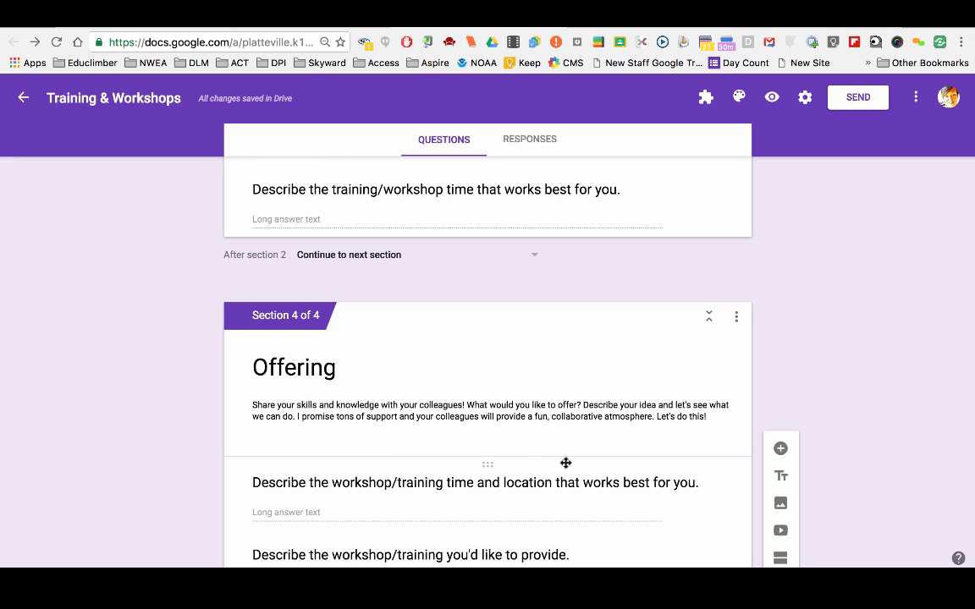
{"action": "mouse_move", "coordinate": [616, 447]}
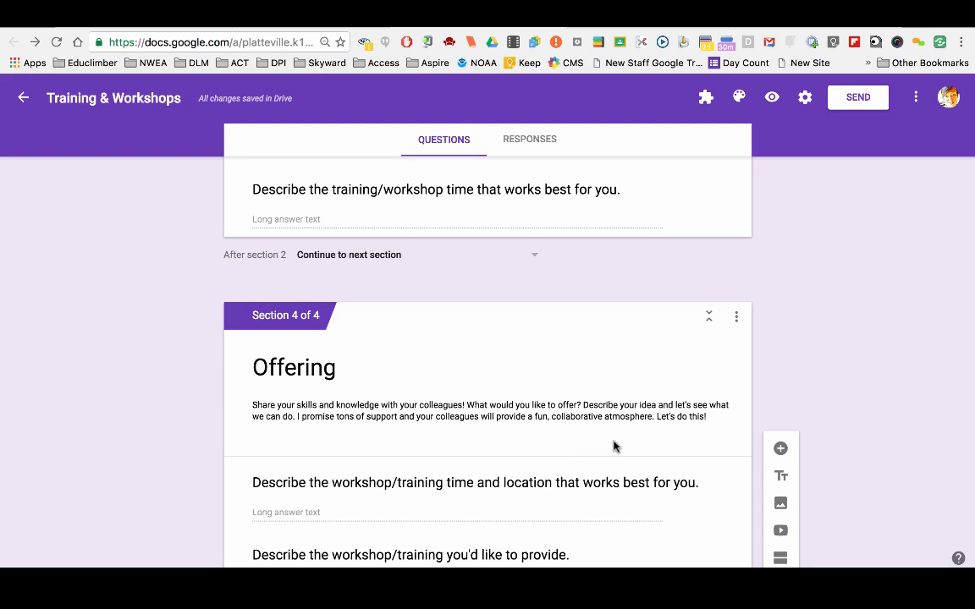
{"action": "mouse_move", "coordinate": [566, 330]}
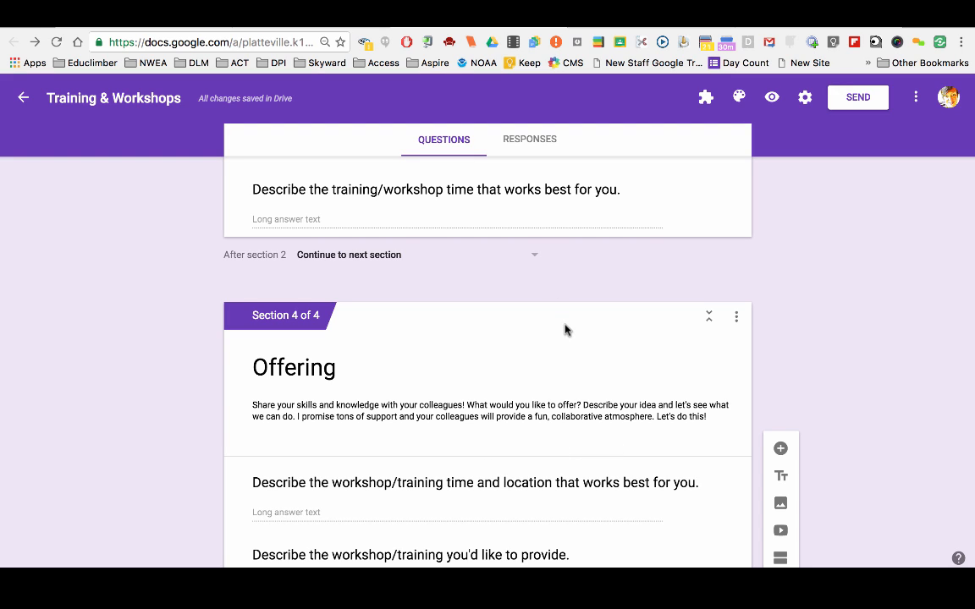
{"action": "mouse_move", "coordinate": [706, 97]}
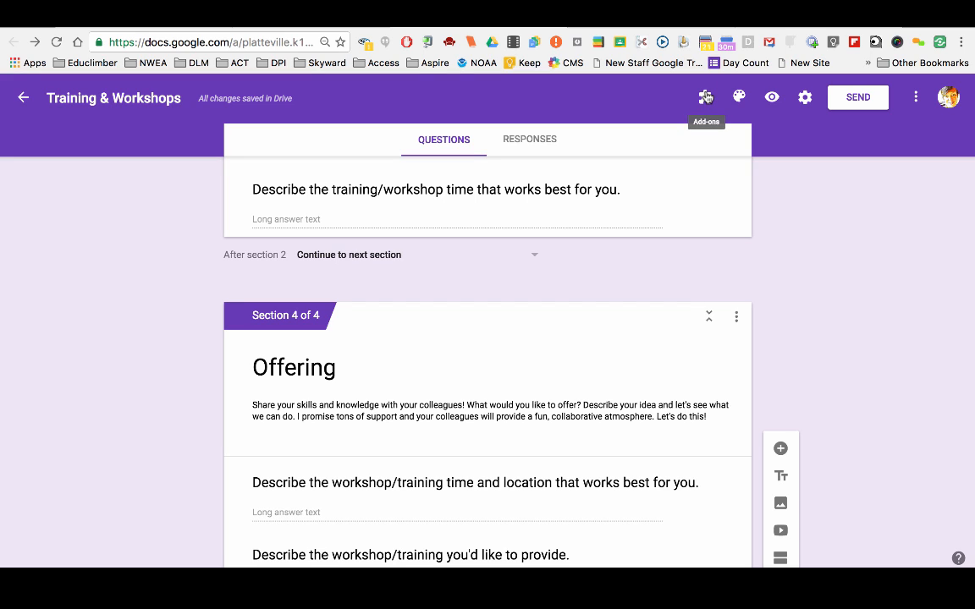
{"action": "mouse_move", "coordinate": [914, 96]}
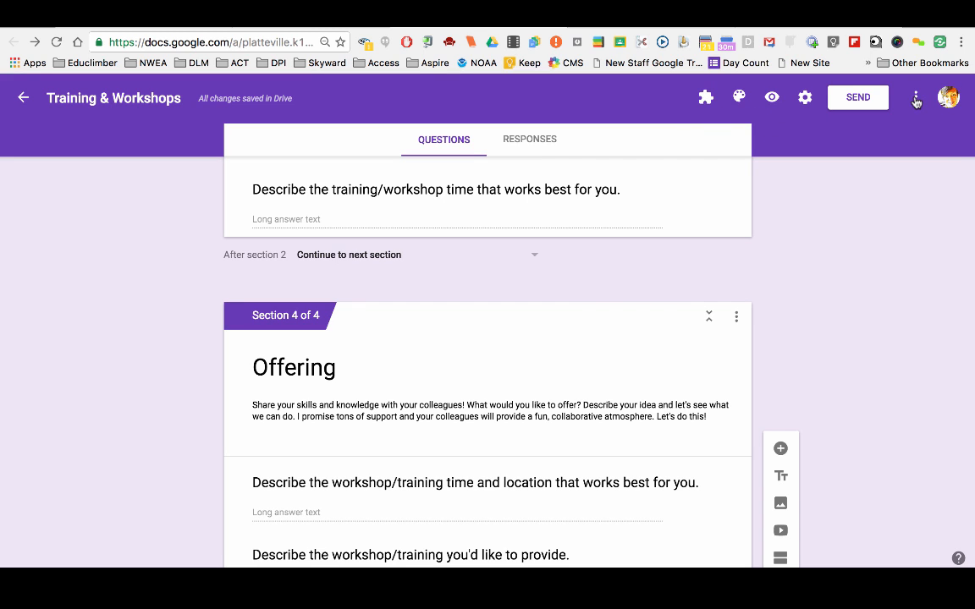
{"action": "left_click", "coordinate": [915, 96]}
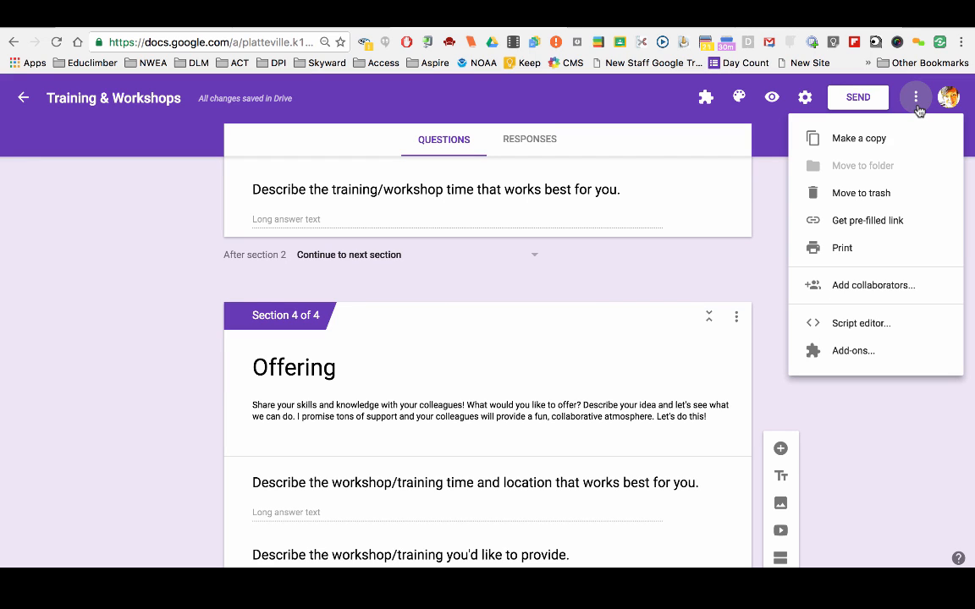
{"action": "mouse_move", "coordinate": [756, 112]}
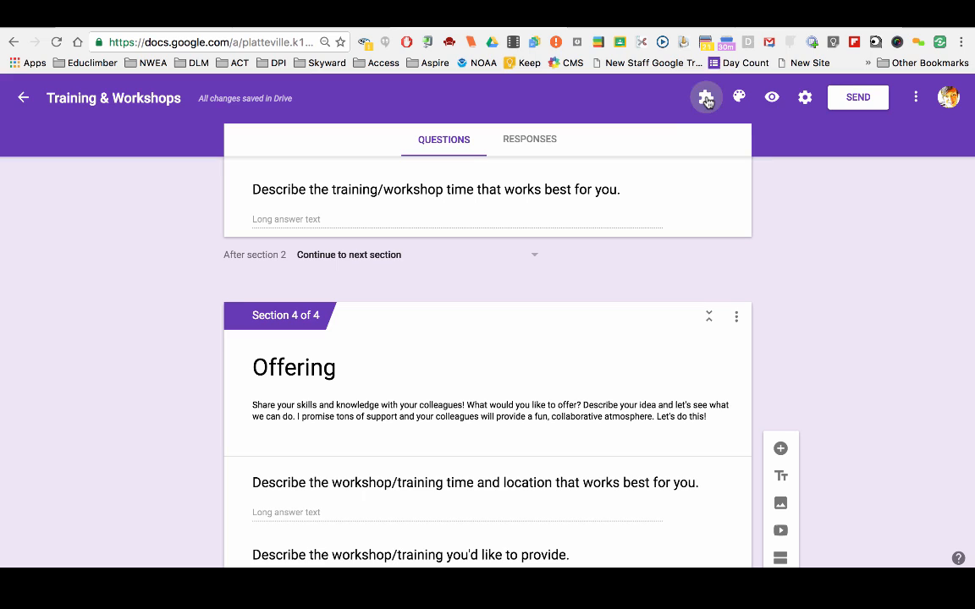
{"action": "left_click", "coordinate": [706, 97]}
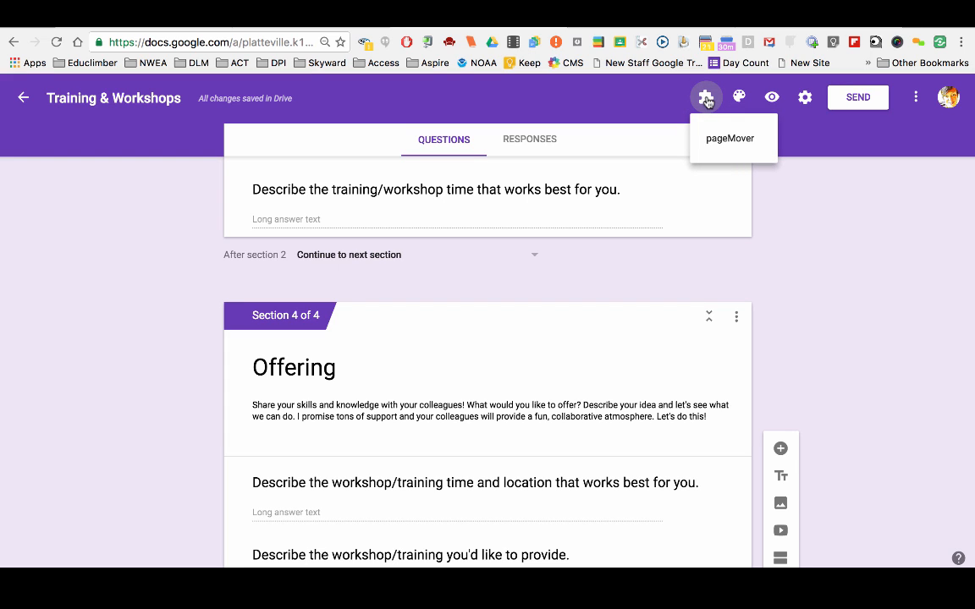
{"action": "mouse_move", "coordinate": [731, 144]}
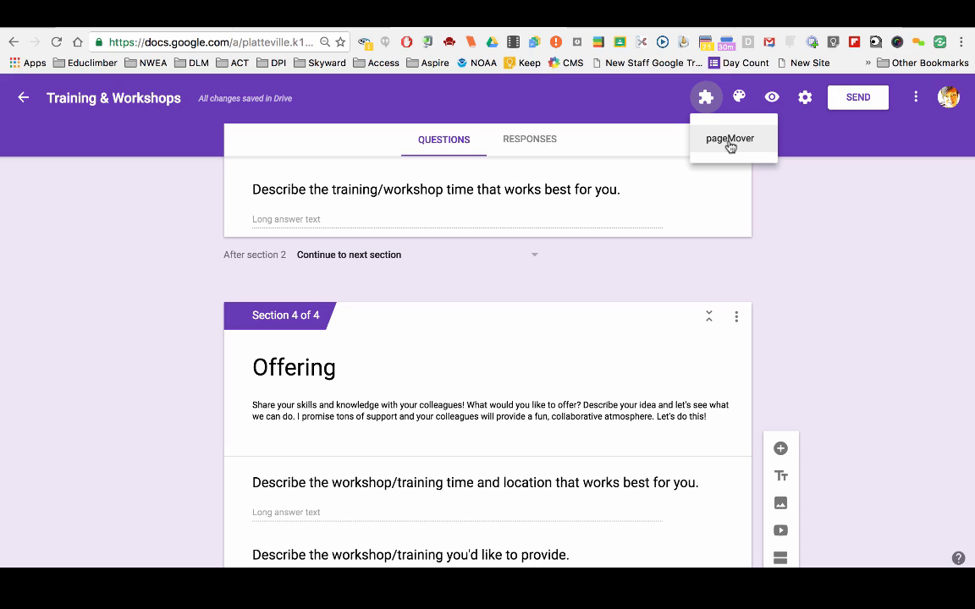
{"action": "mouse_move", "coordinate": [812, 223]}
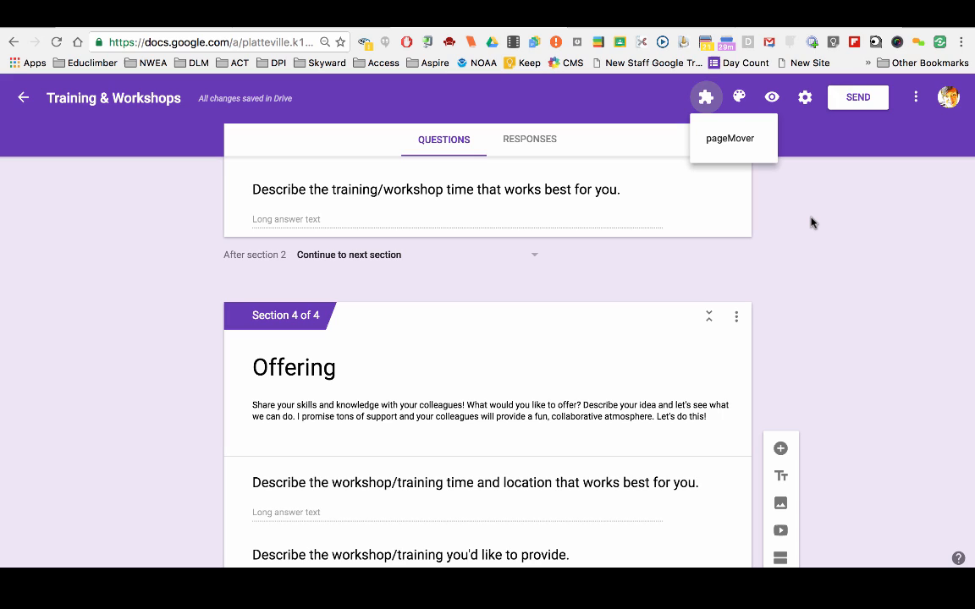
{"action": "mouse_move", "coordinate": [804, 227]}
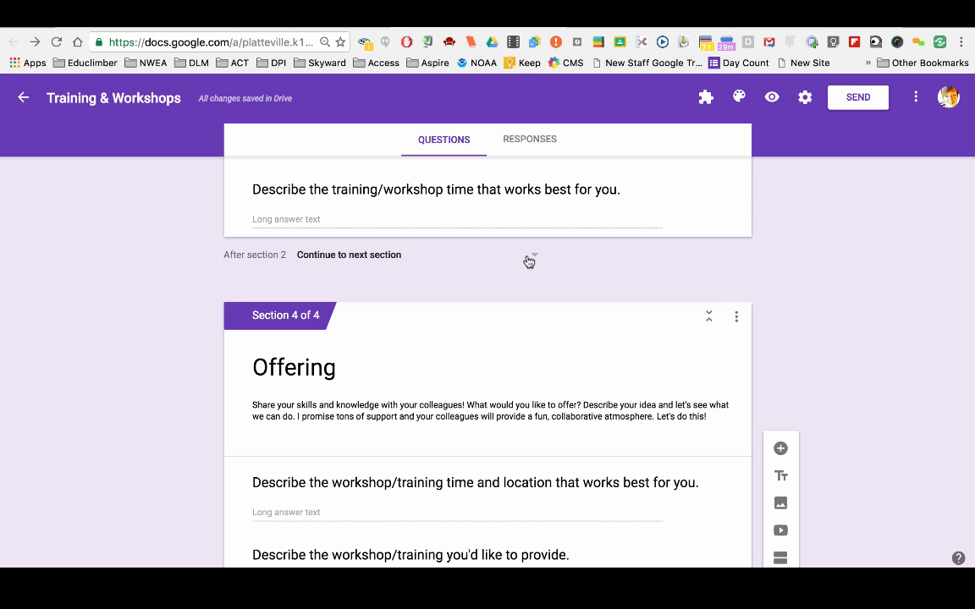
- Review Sections 2–4 and select the last Offering question for editing
{"action": "scroll", "scroll_direction": "up", "scroll_amount": 3}
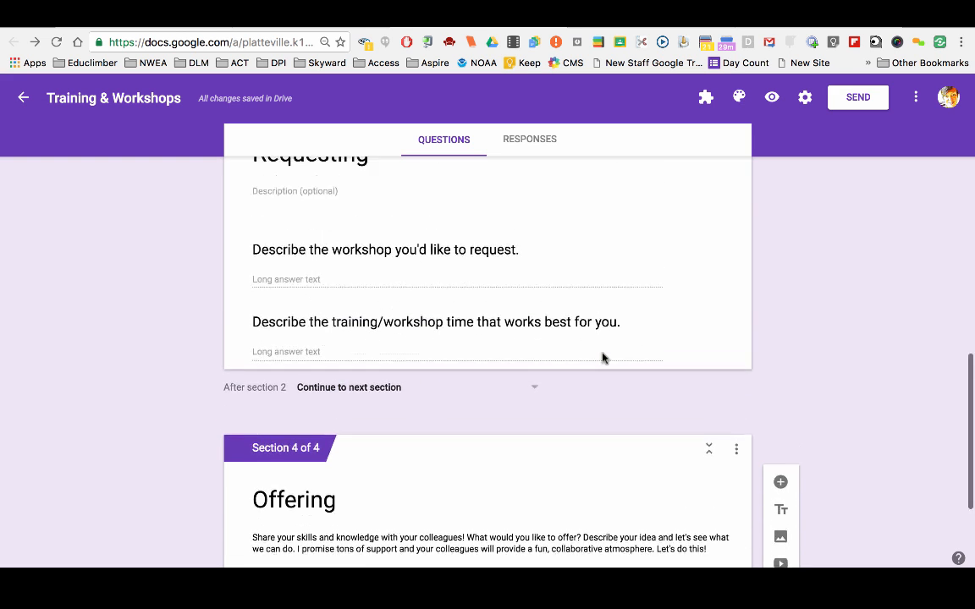
{"action": "scroll", "scroll_direction": "up", "scroll_amount": 3}
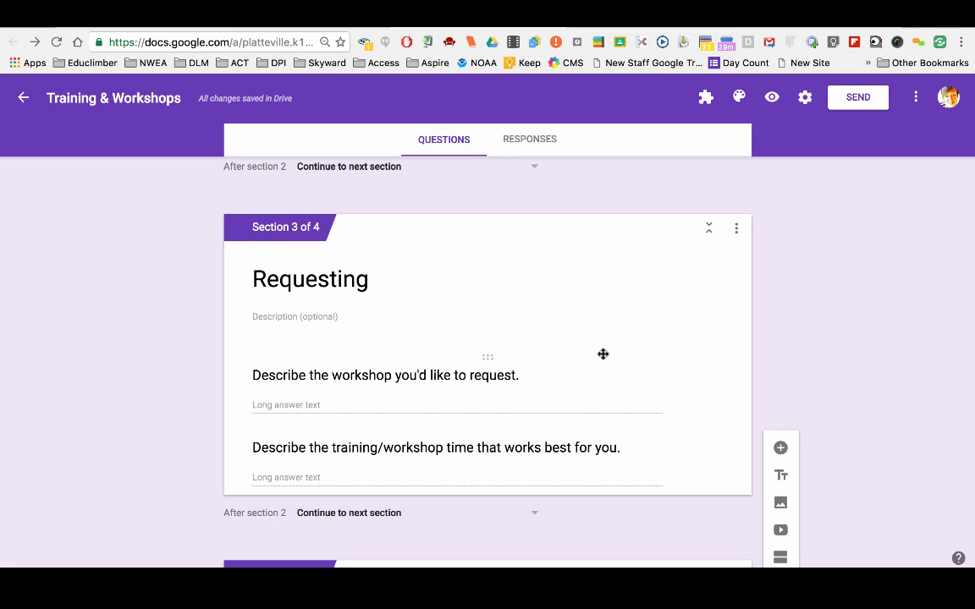
{"action": "mouse_move", "coordinate": [404, 316]}
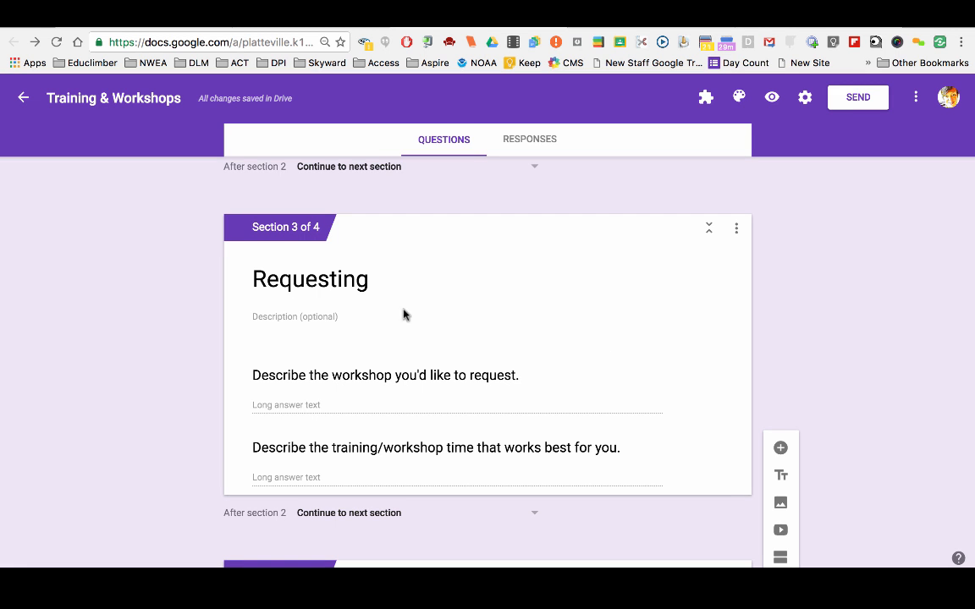
{"action": "scroll", "scroll_direction": "up", "scroll_amount": 3}
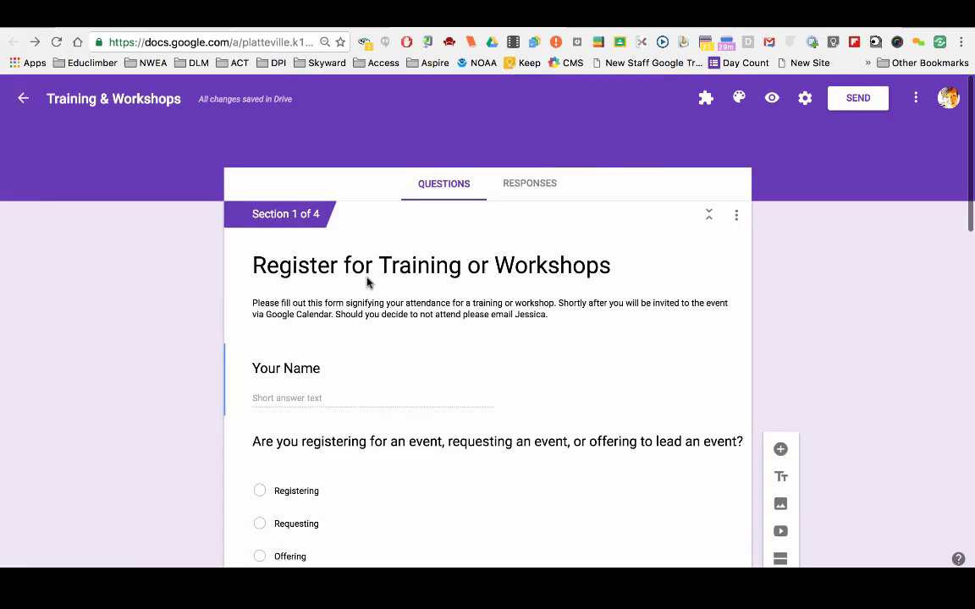
{"action": "scroll", "scroll_direction": "down", "scroll_amount": 3}
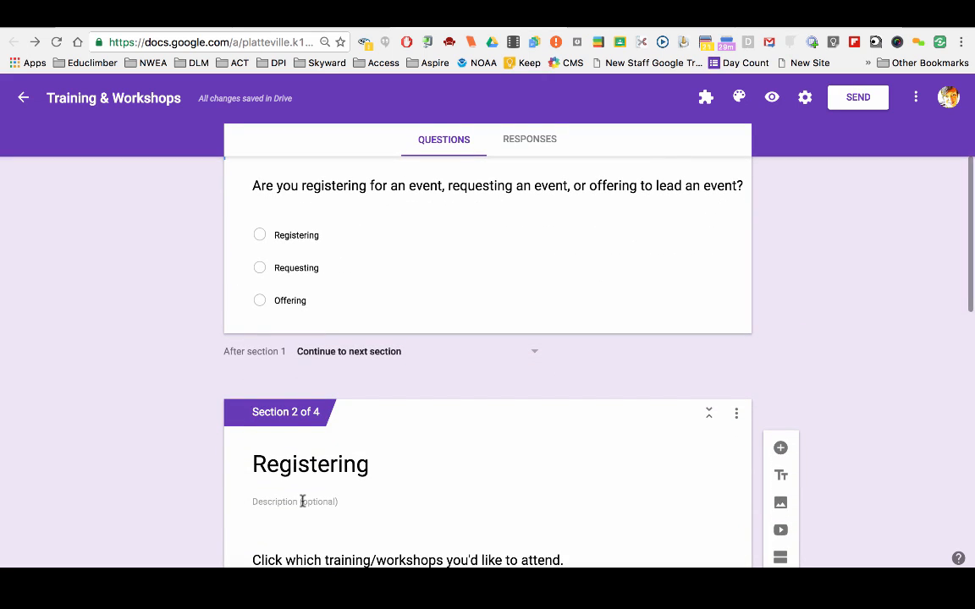
{"action": "scroll", "scroll_direction": "down", "scroll_amount": 3}
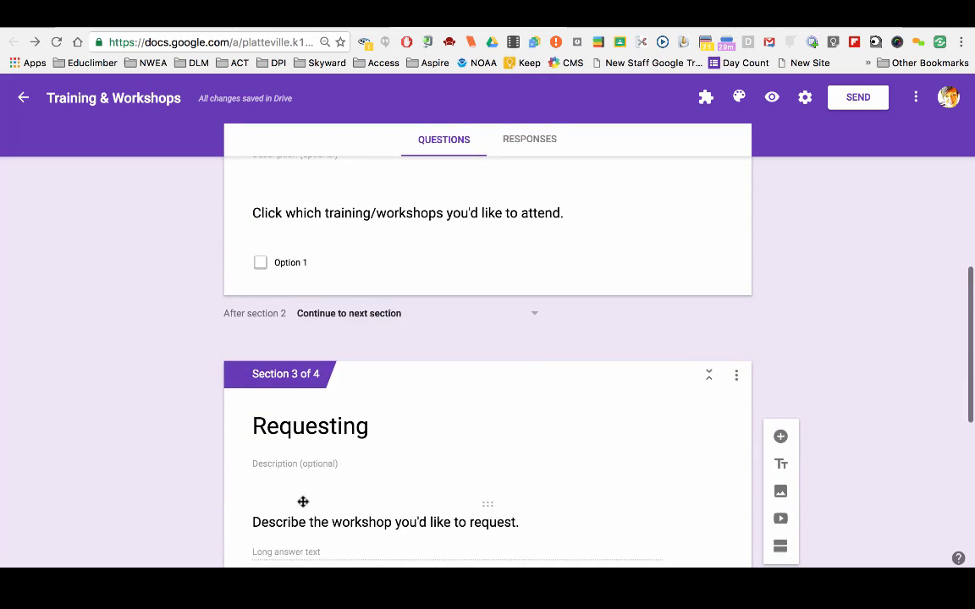
{"action": "scroll", "scroll_direction": "down", "scroll_amount": 3}
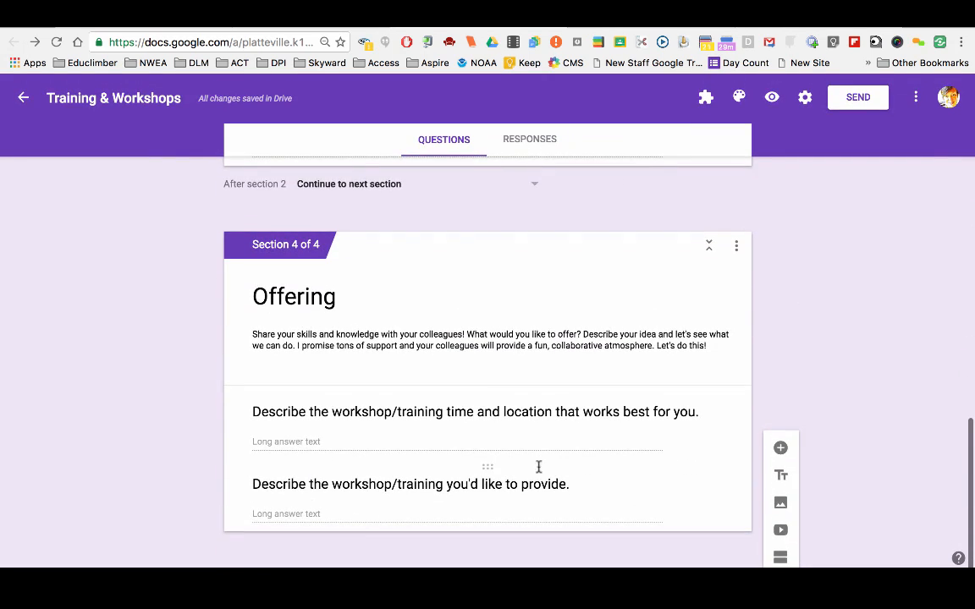
{"action": "left_click", "coordinate": [410, 484]}
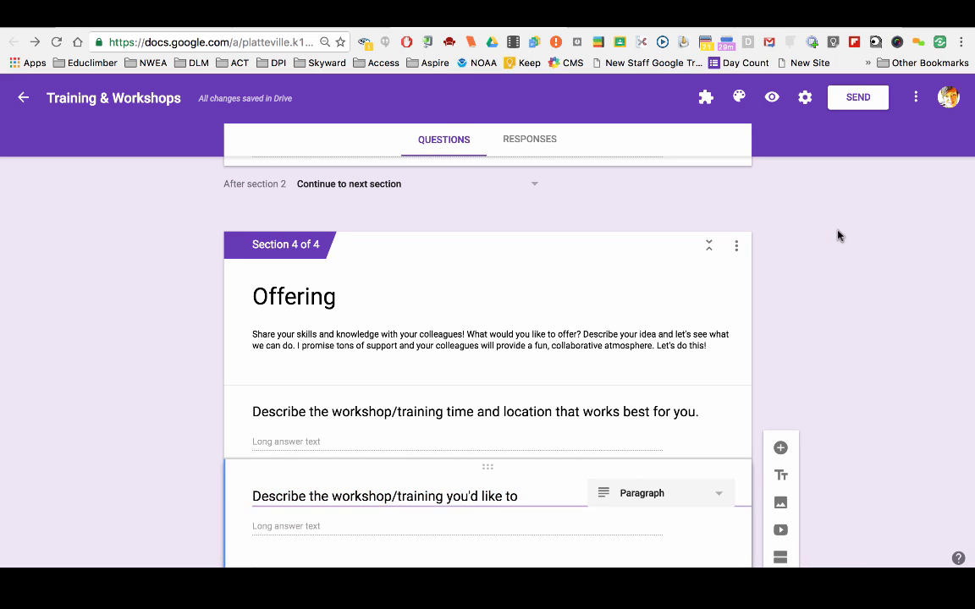
- Return to Section 1's opening Registering/Requesting/Offering multiple-choice question
{"action": "scroll", "scroll_direction": "up", "scroll_amount": 3}
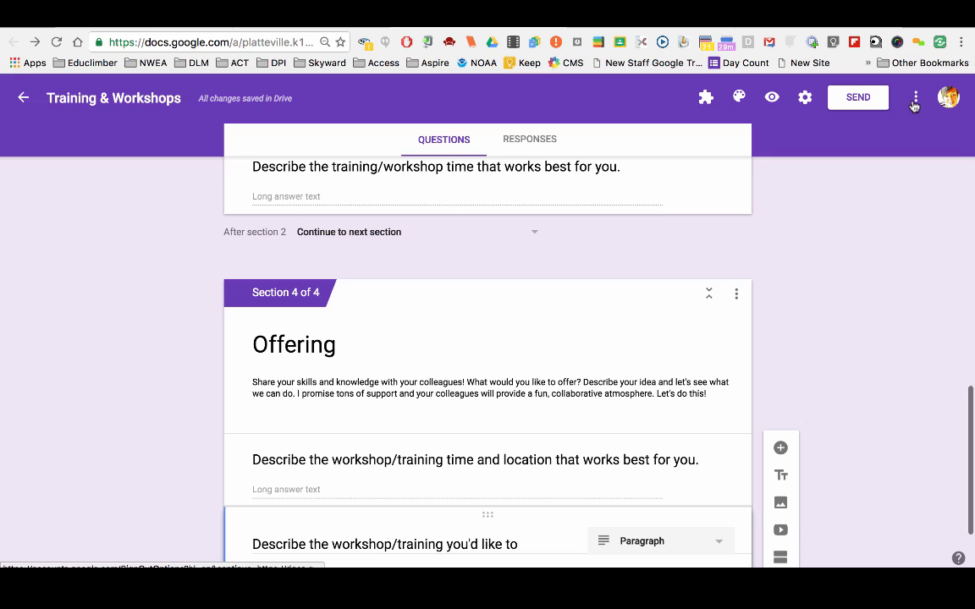
{"action": "left_click", "coordinate": [913, 97]}
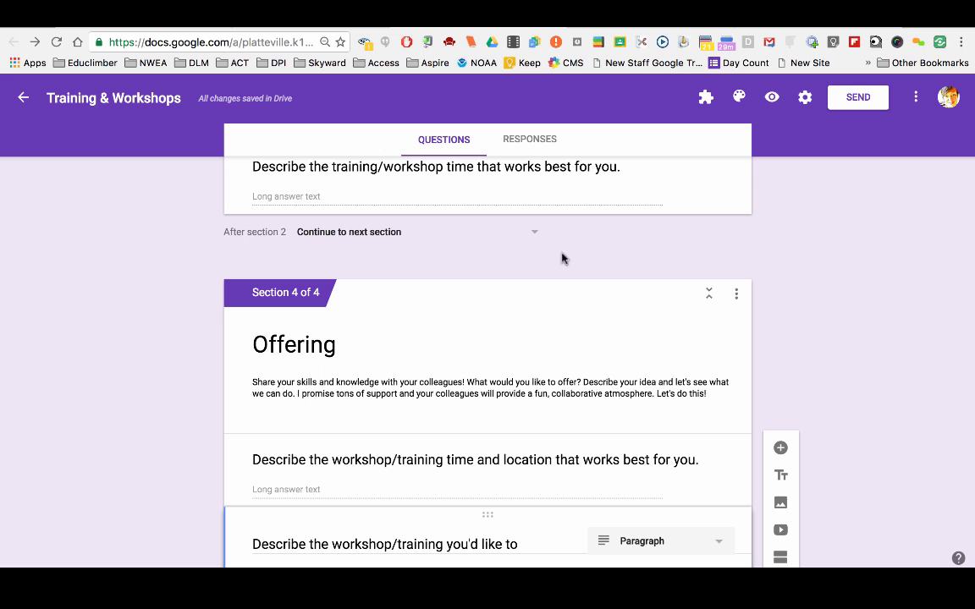
{"action": "scroll", "scroll_direction": "down", "scroll_amount": 3}
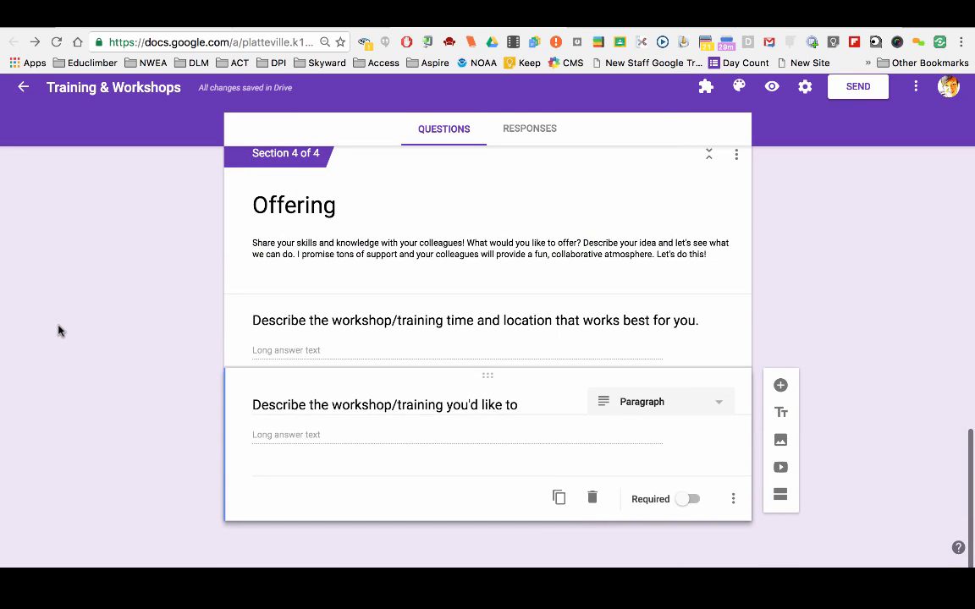
{"action": "scroll", "scroll_direction": "up", "scroll_amount": 3}
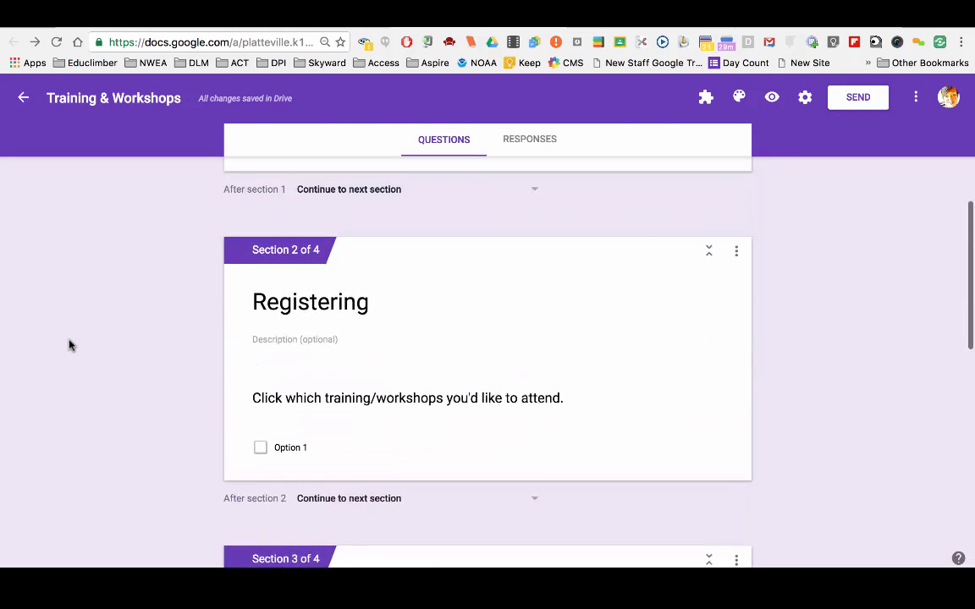
{"action": "scroll", "scroll_direction": "up", "scroll_amount": 3}
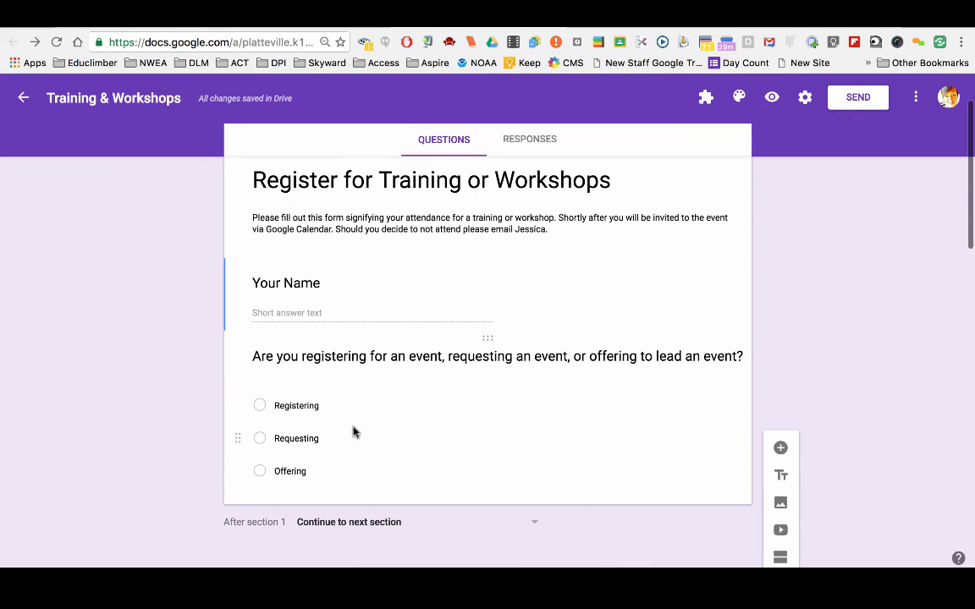
{"action": "scroll", "scroll_direction": "down", "scroll_amount": 3}
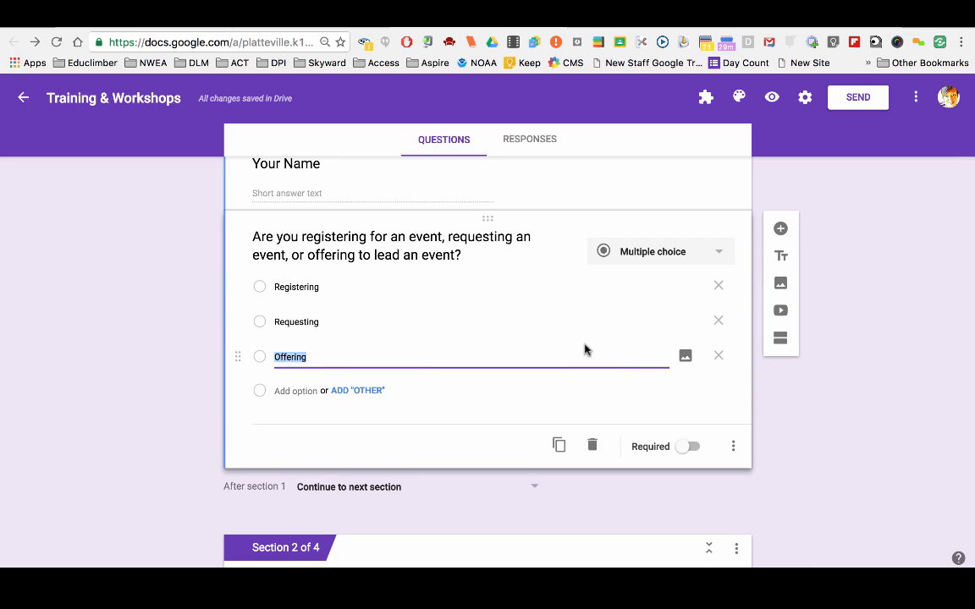
{"action": "mouse_move", "coordinate": [342, 338]}
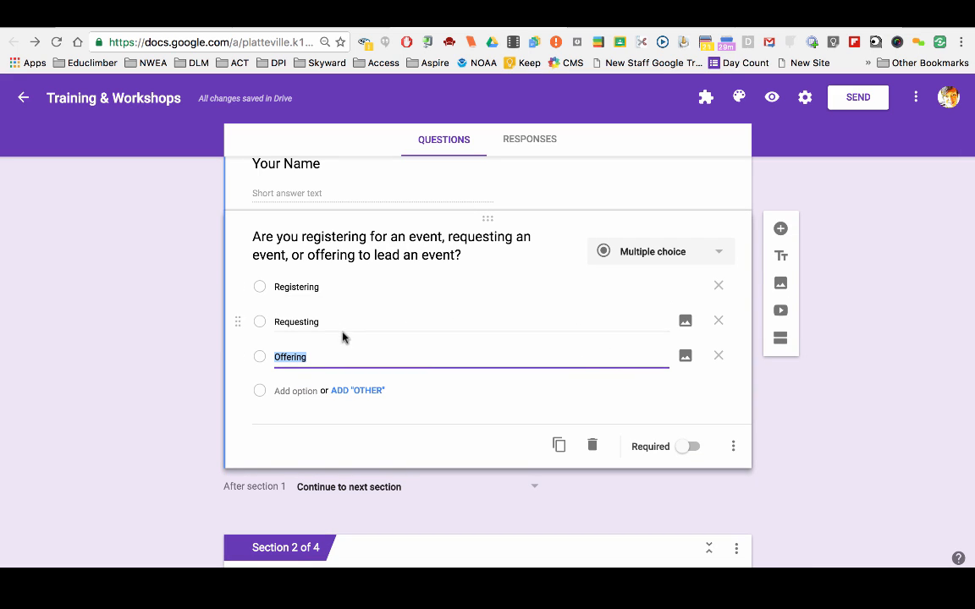
{"action": "mouse_move", "coordinate": [685, 286]}
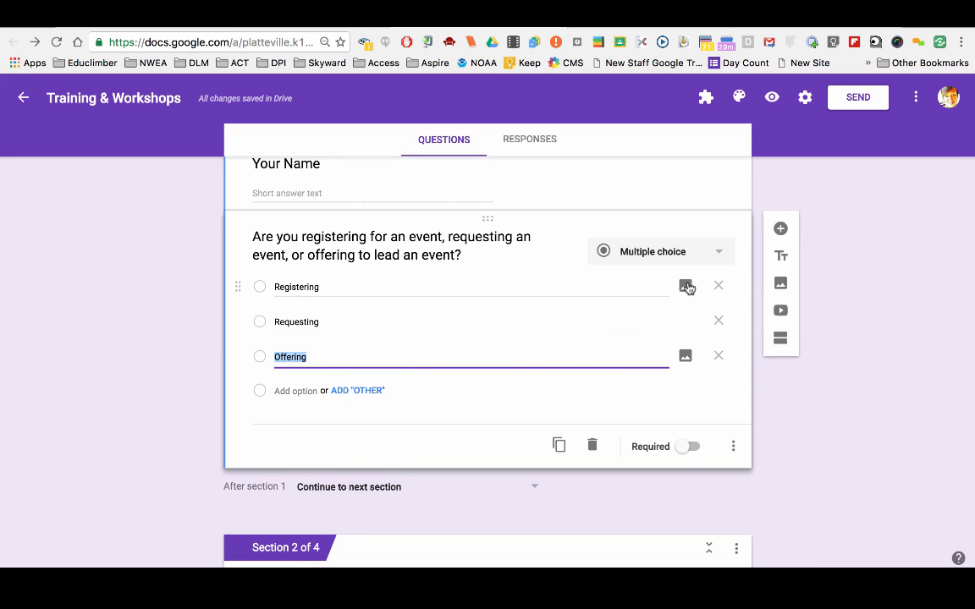
{"action": "mouse_move", "coordinate": [244, 286]}
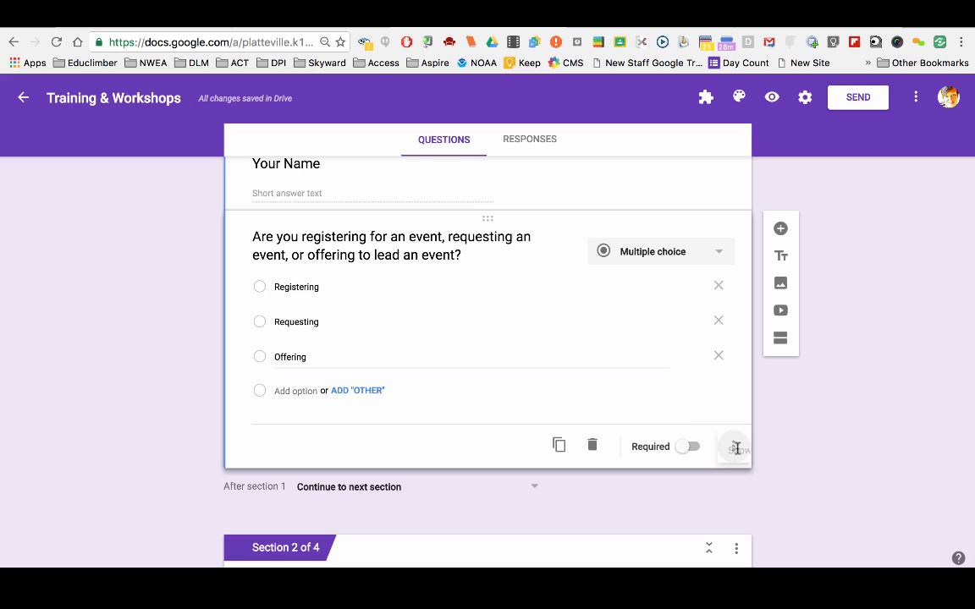
- Enable section-based routing on the first question and send Registering to section 2
{"action": "left_click", "coordinate": [734, 446]}
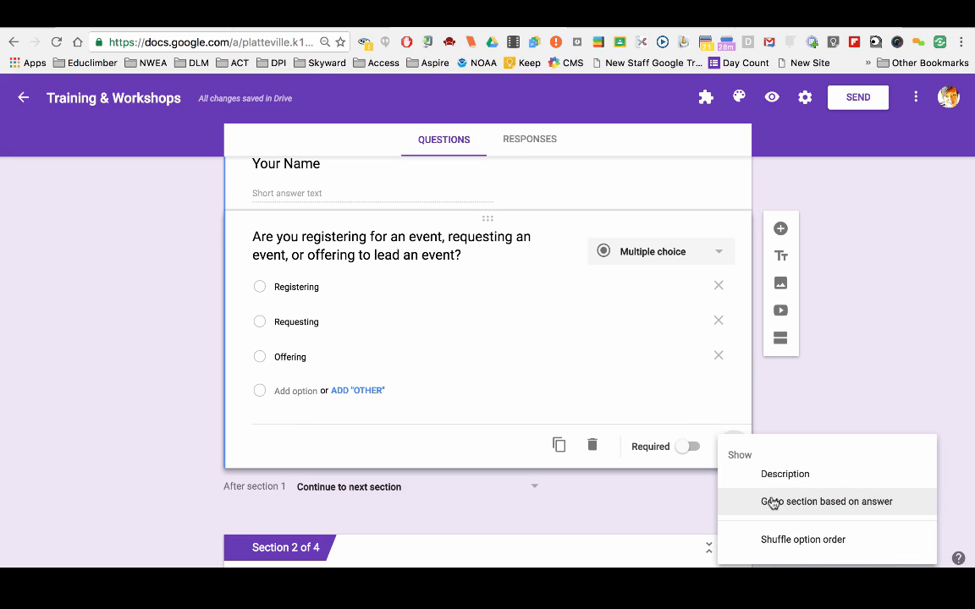
{"action": "left_click", "coordinate": [826, 501]}
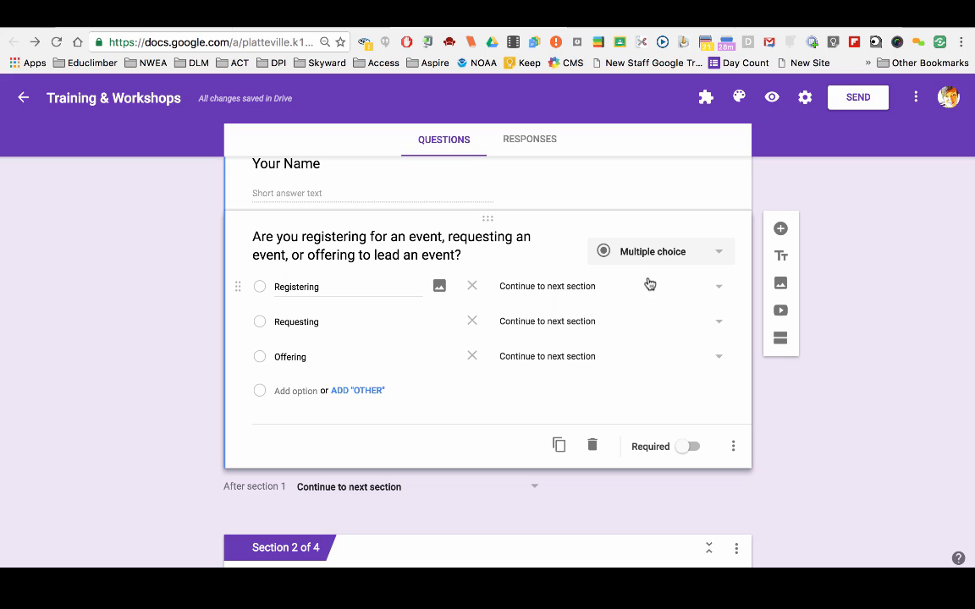
{"action": "mouse_move", "coordinate": [314, 281]}
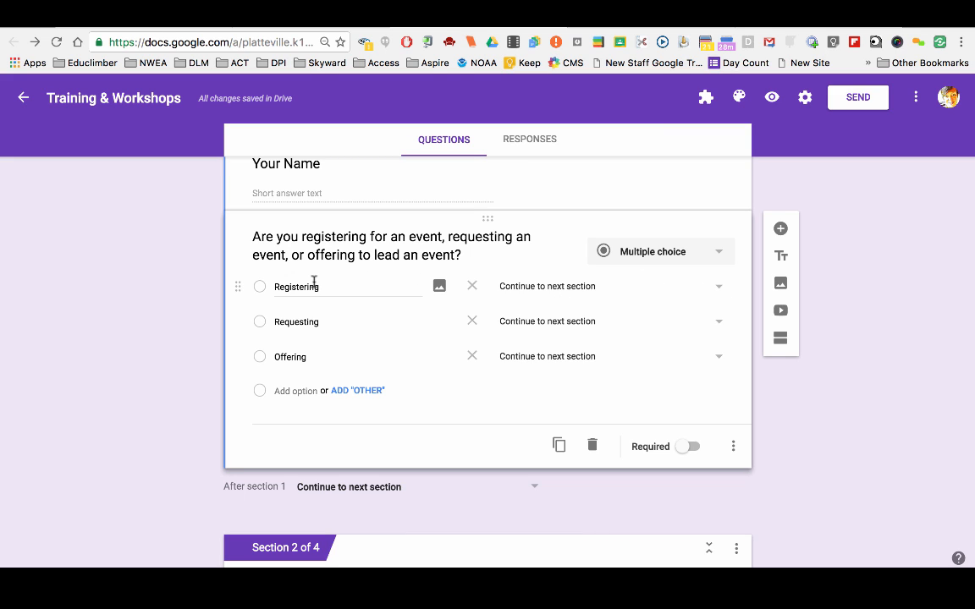
{"action": "left_click", "coordinate": [717, 286]}
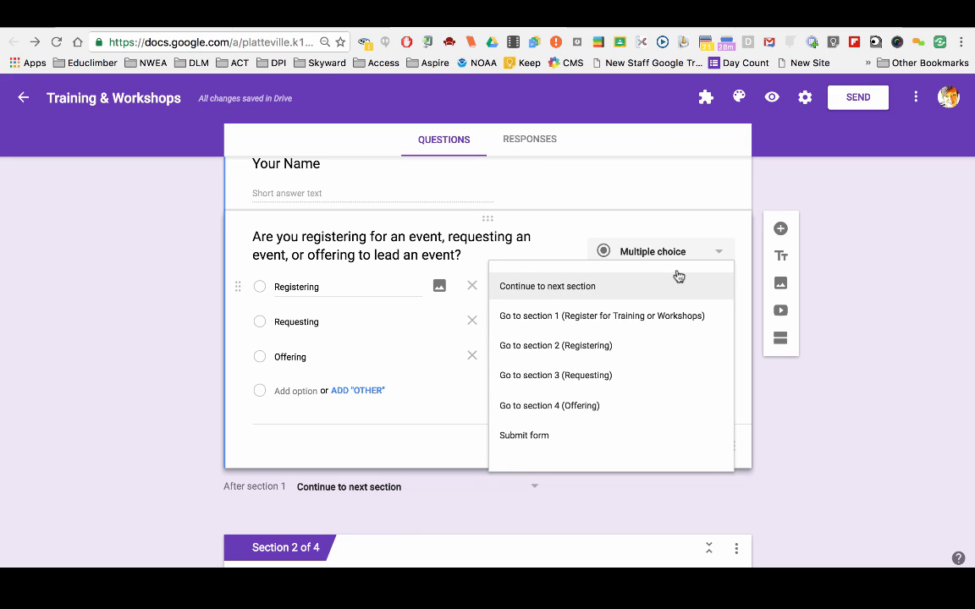
{"action": "left_click", "coordinate": [555, 345]}
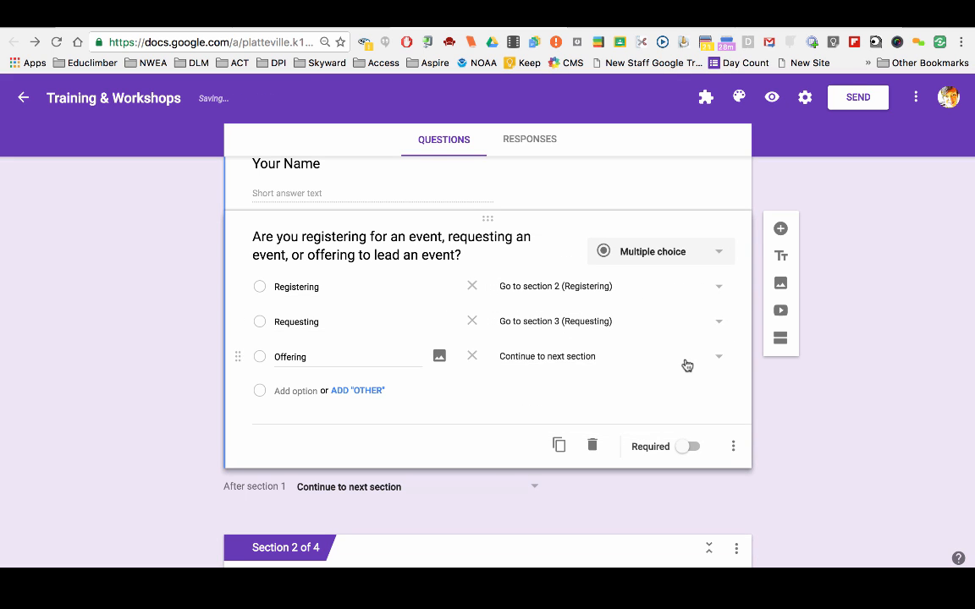
- Route the Offering answer to section 4 (Offering)
{"action": "left_click", "coordinate": [717, 355]}
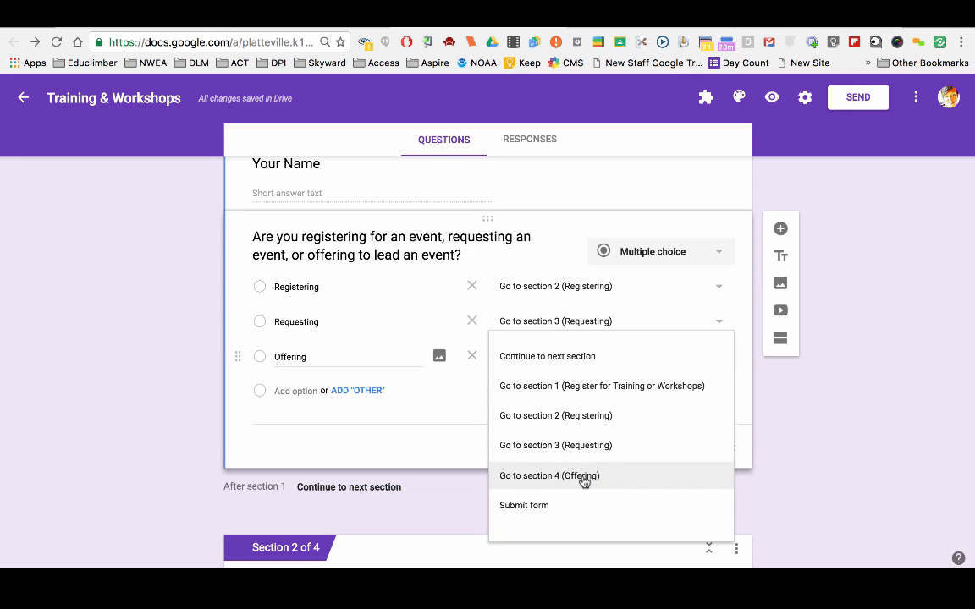
{"action": "left_click", "coordinate": [549, 475]}
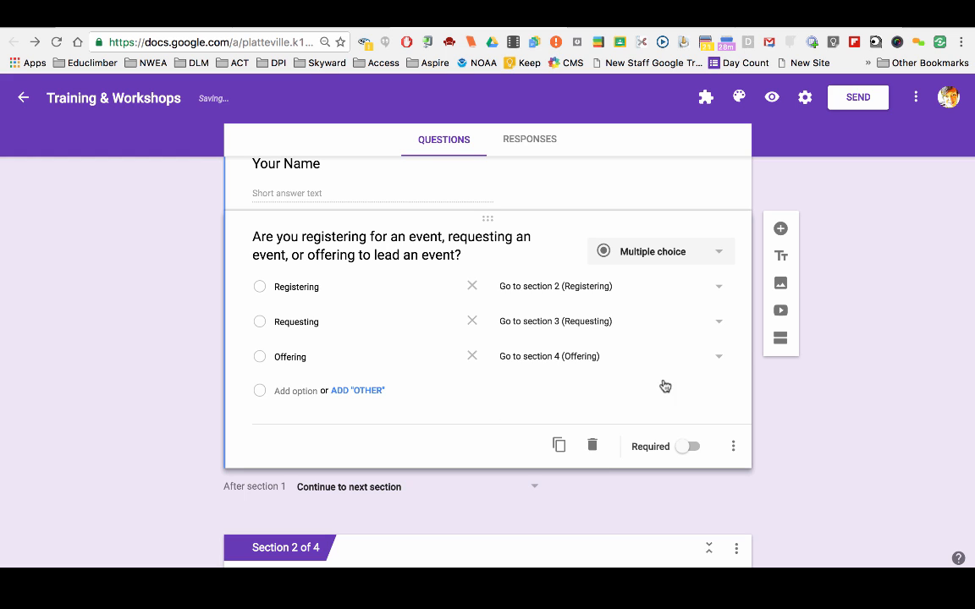
{"action": "mouse_move", "coordinate": [555, 348]}
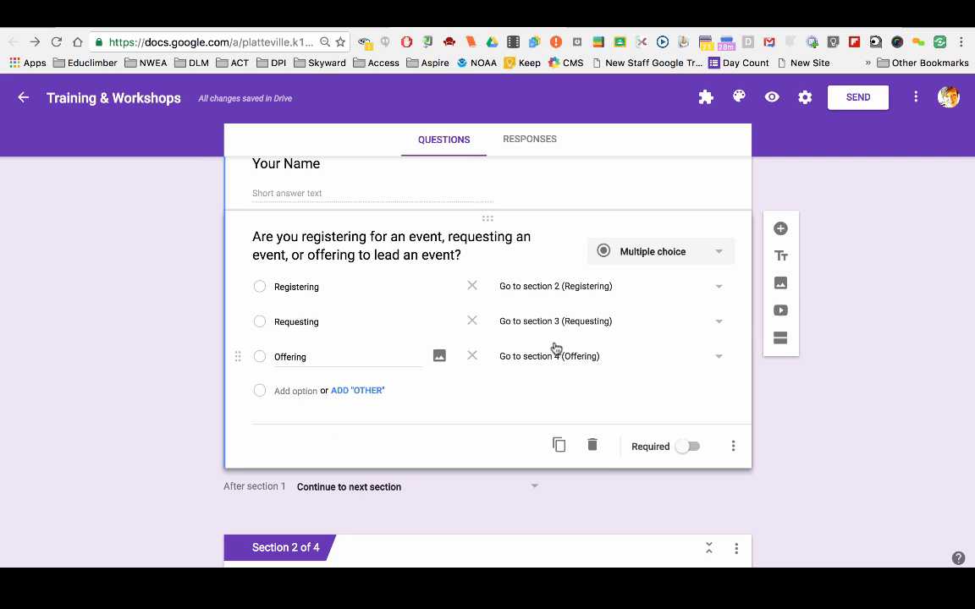
{"action": "scroll", "scroll_direction": "down", "scroll_amount": 3}
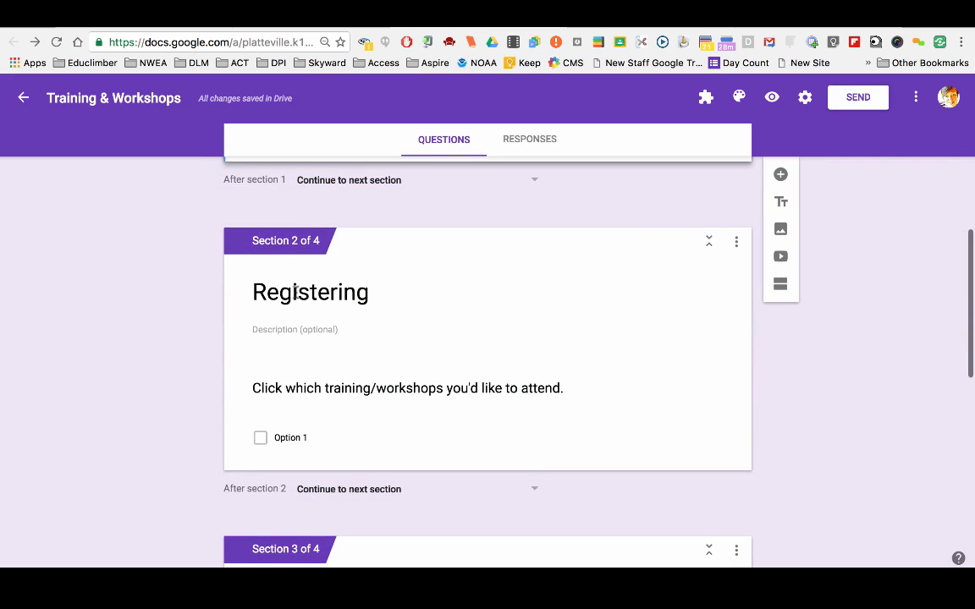
{"action": "scroll", "scroll_direction": "down", "scroll_amount": 3}
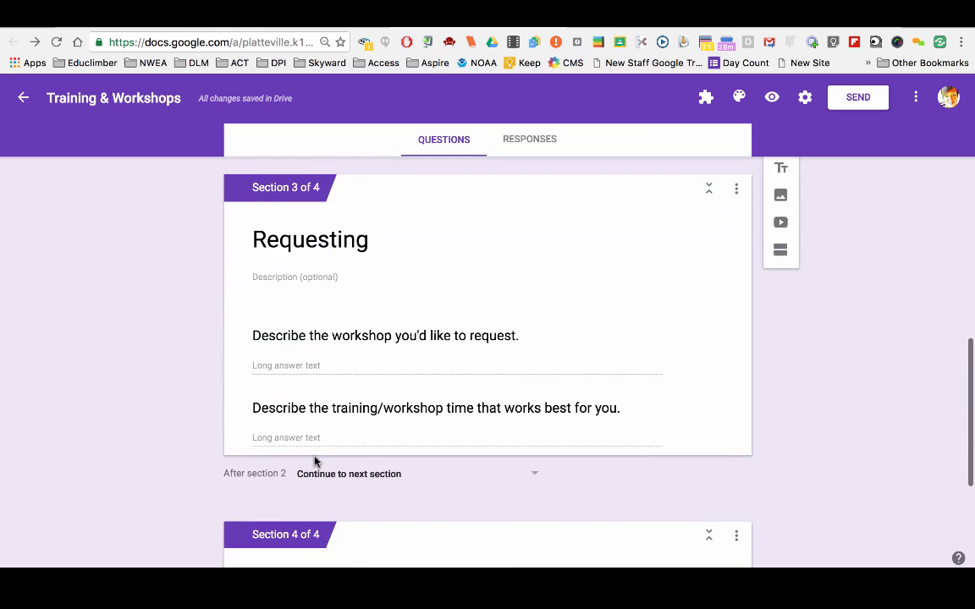
{"action": "scroll", "scroll_direction": "down", "scroll_amount": 3}
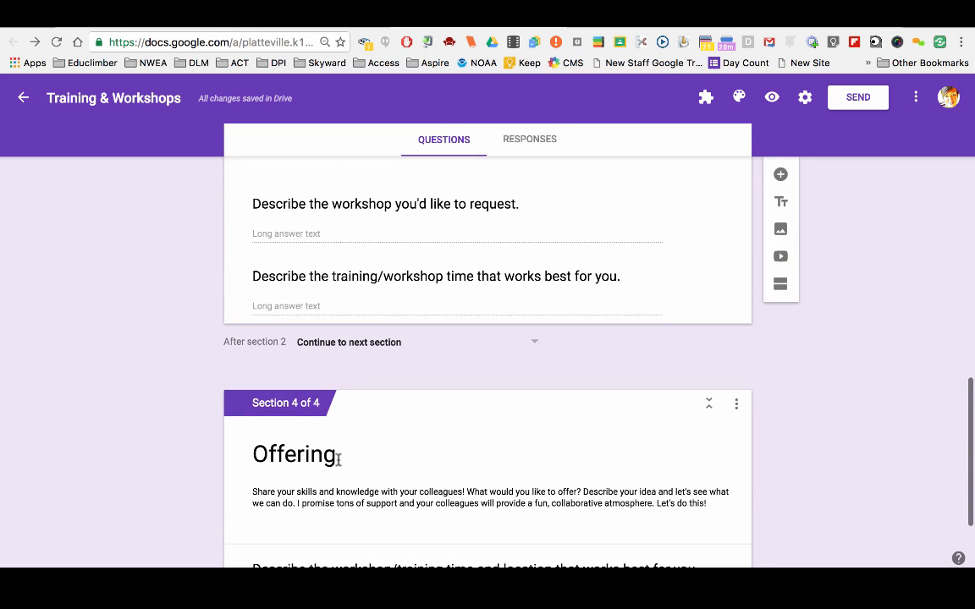
{"action": "scroll", "scroll_direction": "up", "scroll_amount": 3}
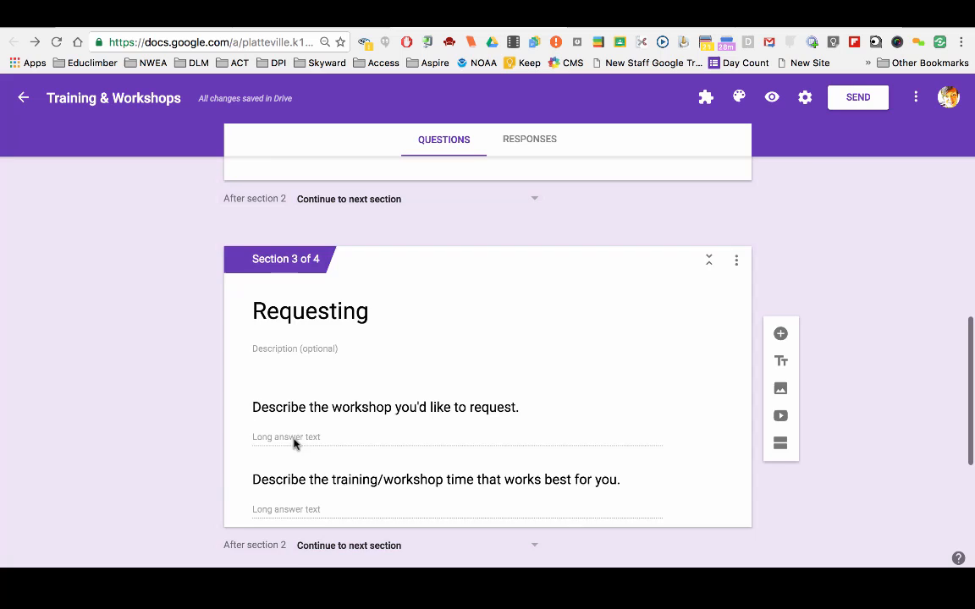
{"action": "scroll", "scroll_direction": "up", "scroll_amount": 3}
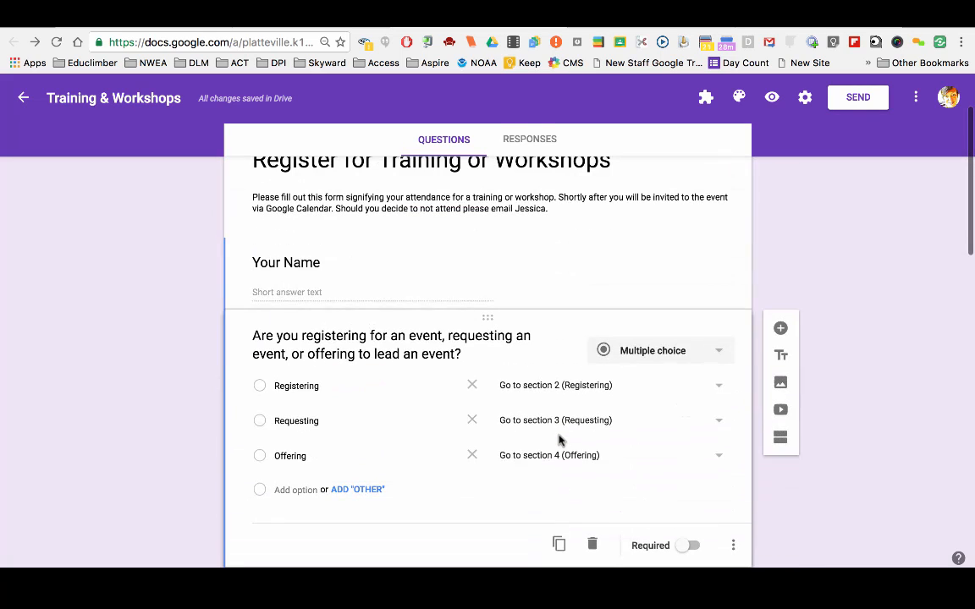
{"action": "left_click", "coordinate": [717, 456]}
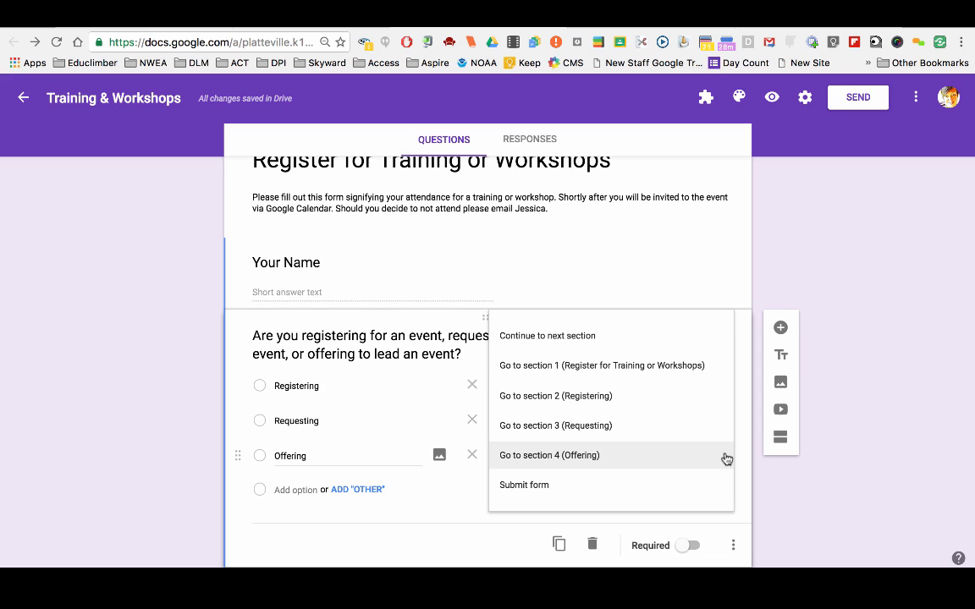
{"action": "mouse_move", "coordinate": [697, 460]}
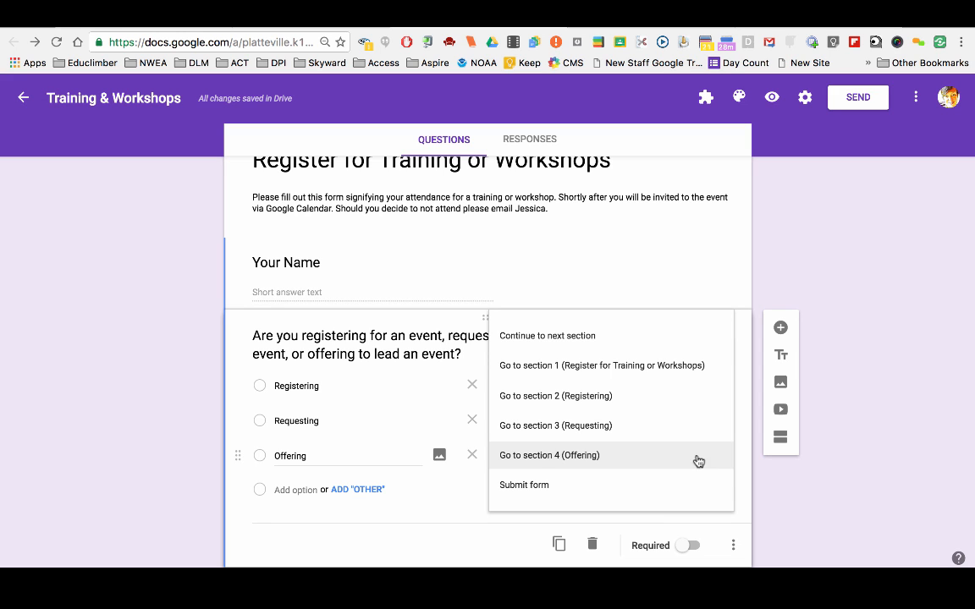
{"action": "left_click", "coordinate": [549, 454]}
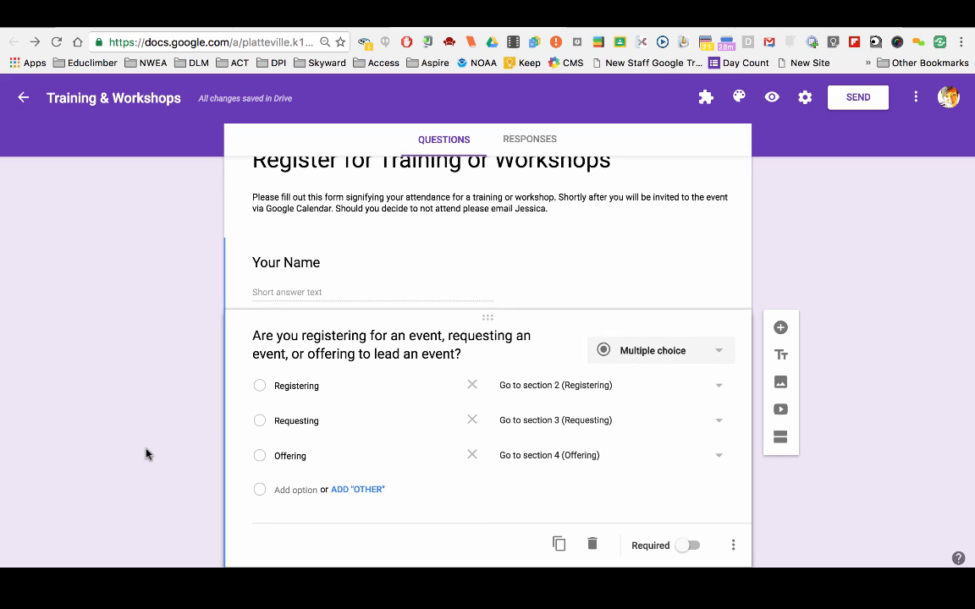
{"action": "scroll", "scroll_direction": "down", "scroll_amount": 3}
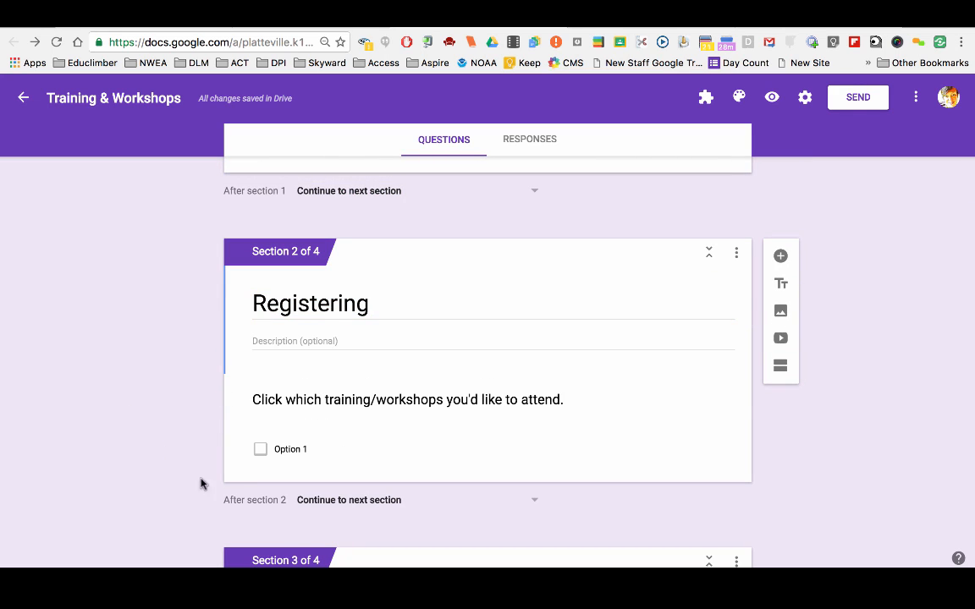
- Bring up the 'After section 2' destination choices for the Registering section
{"action": "scroll", "scroll_direction": "up", "scroll_amount": 3}
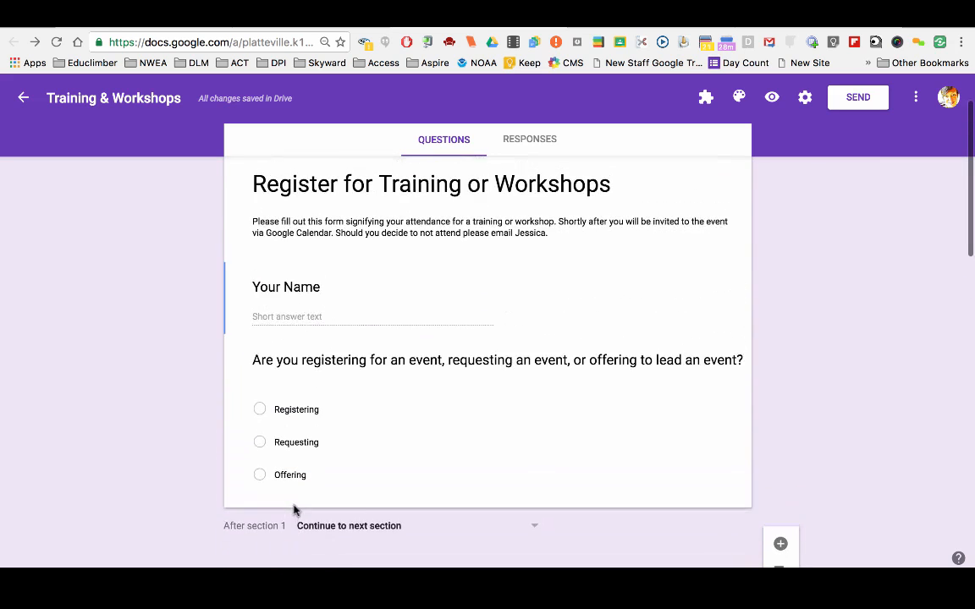
{"action": "scroll", "scroll_direction": "down", "scroll_amount": 3}
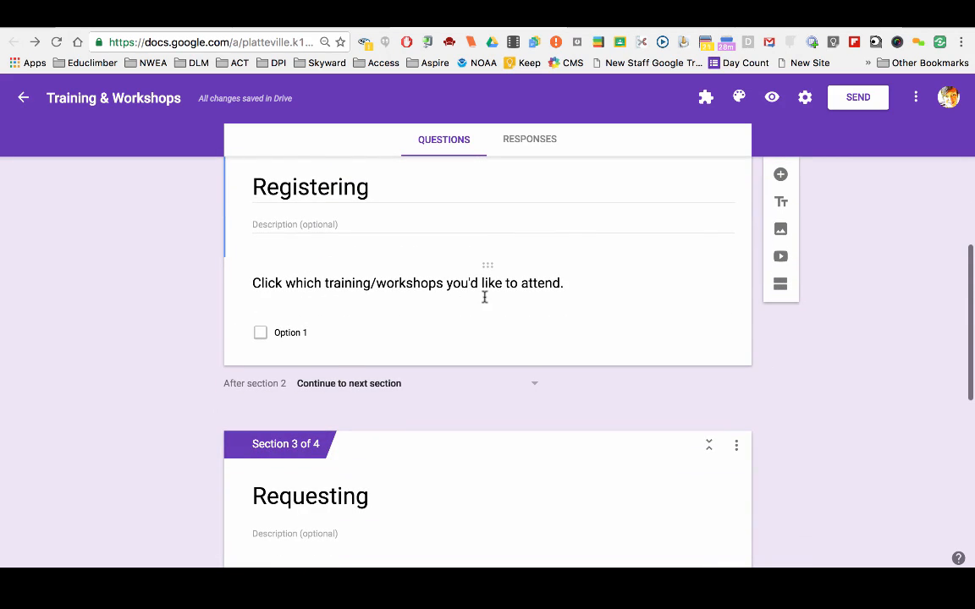
{"action": "mouse_move", "coordinate": [386, 288]}
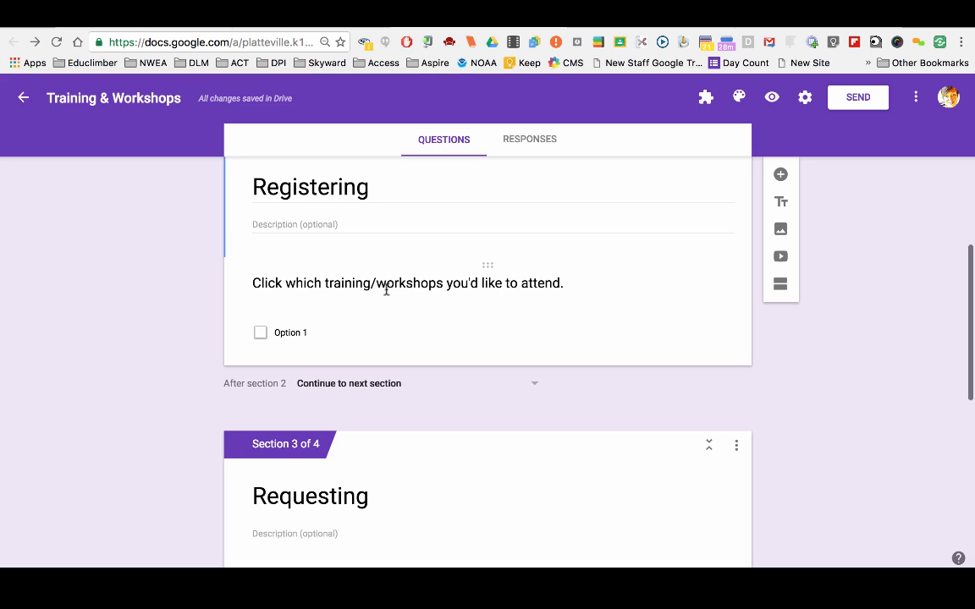
{"action": "mouse_move", "coordinate": [377, 395]}
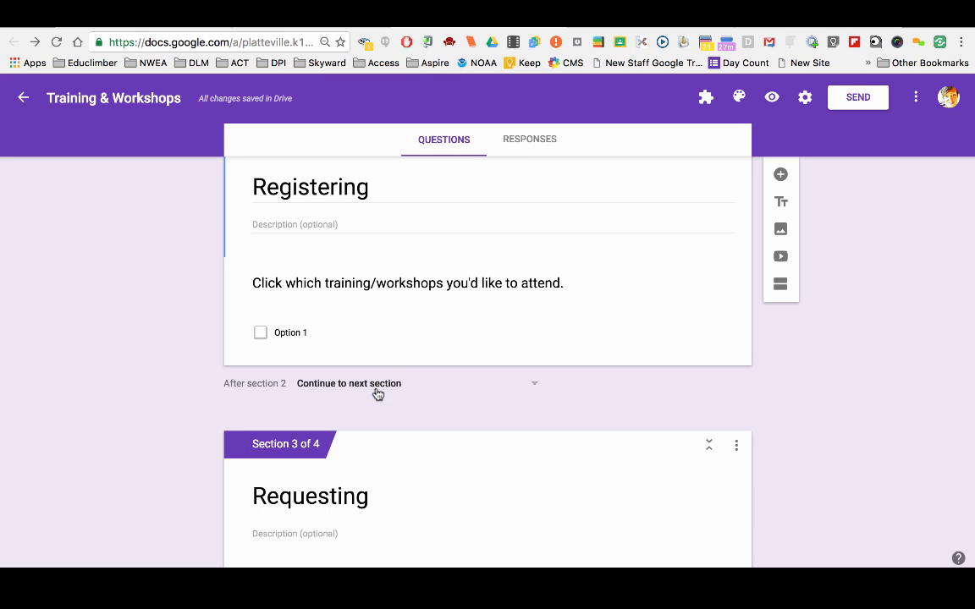
{"action": "mouse_move", "coordinate": [402, 393]}
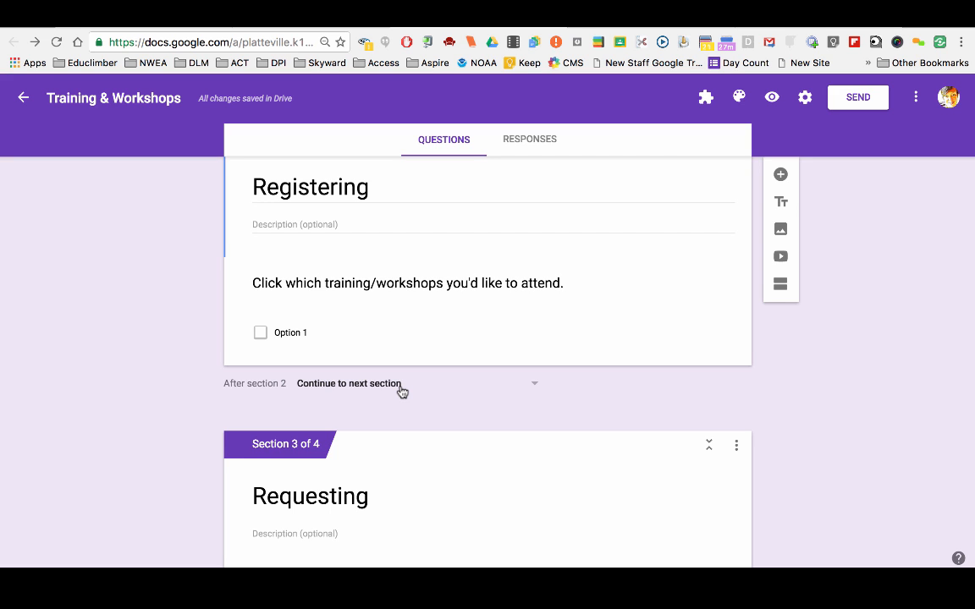
{"action": "scroll", "scroll_direction": "down", "scroll_amount": 3}
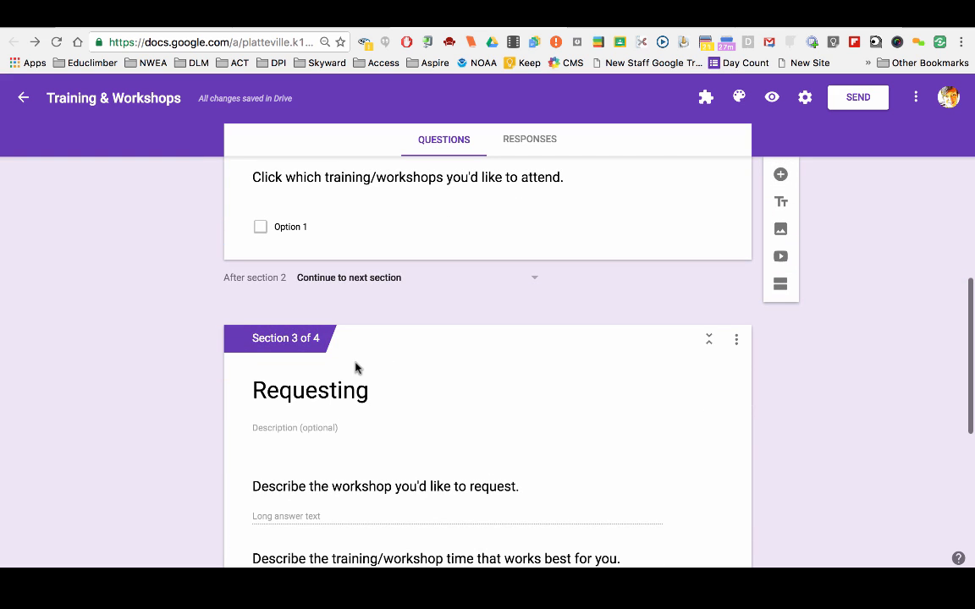
{"action": "scroll", "scroll_direction": "up", "scroll_amount": 3}
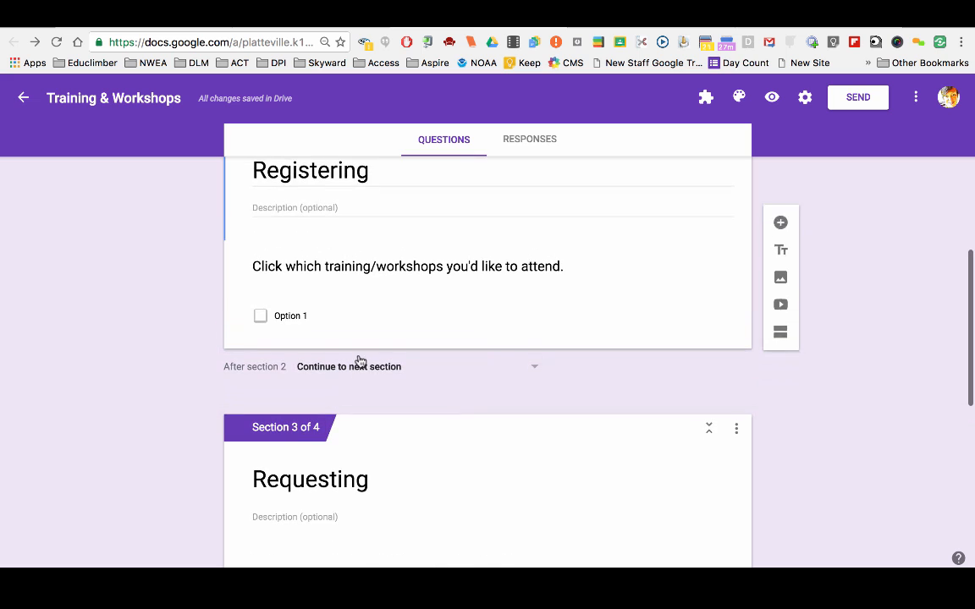
{"action": "left_click", "coordinate": [535, 366]}
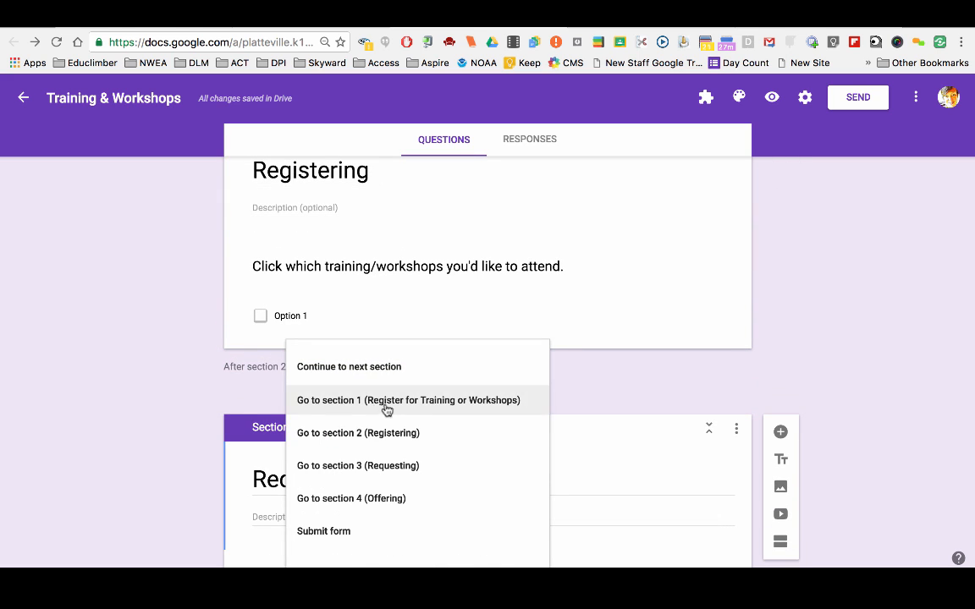
- Set both the Registering and Requesting sections to end with Submit form
{"action": "left_click", "coordinate": [323, 531]}
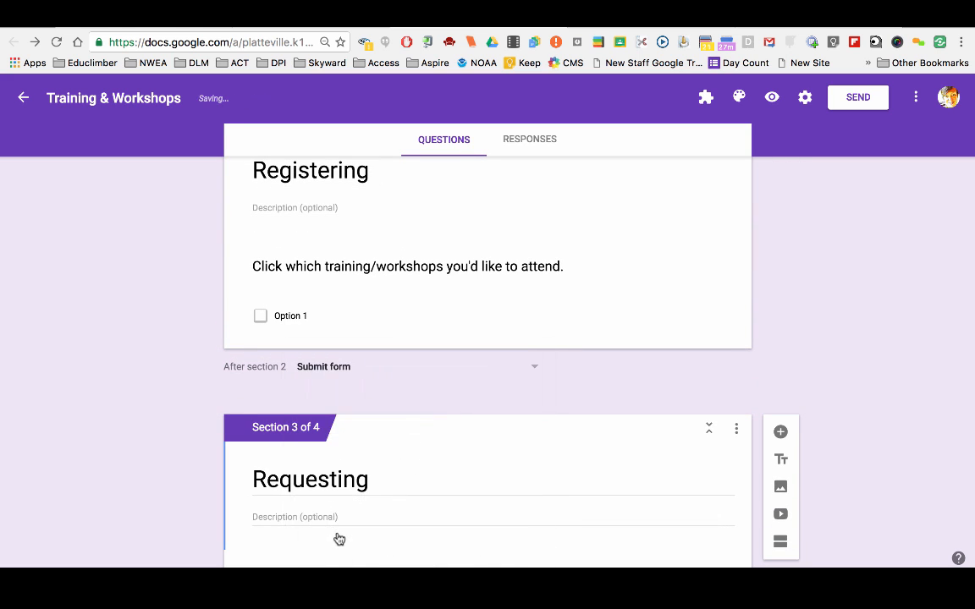
{"action": "scroll", "scroll_direction": "down", "scroll_amount": 3}
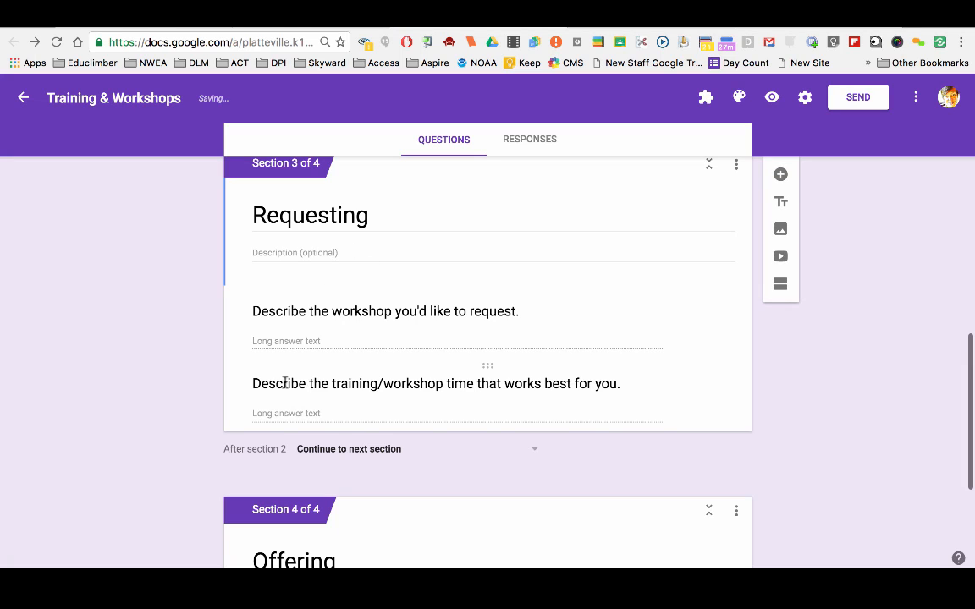
{"action": "left_click", "coordinate": [533, 448]}
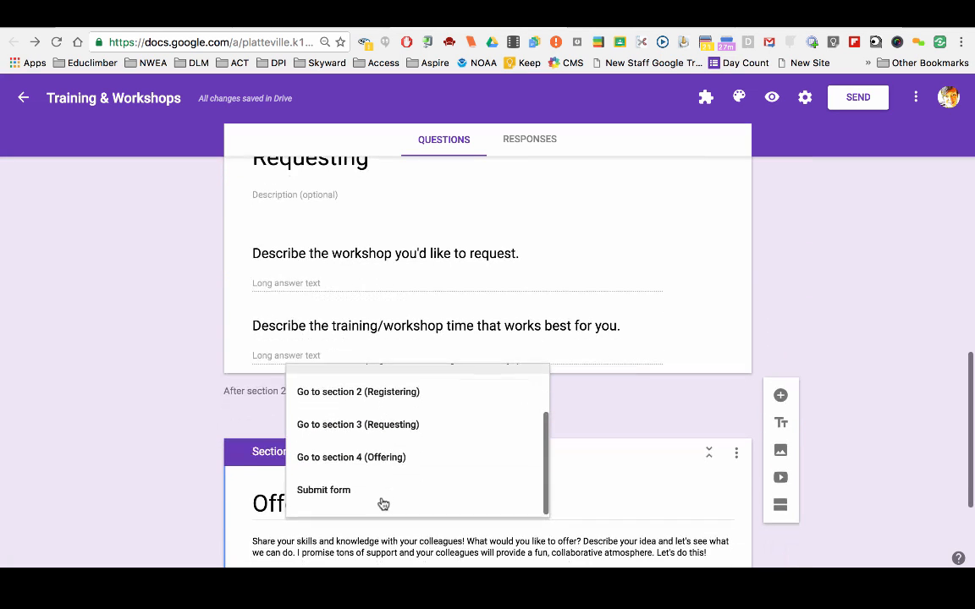
{"action": "left_click", "coordinate": [323, 491]}
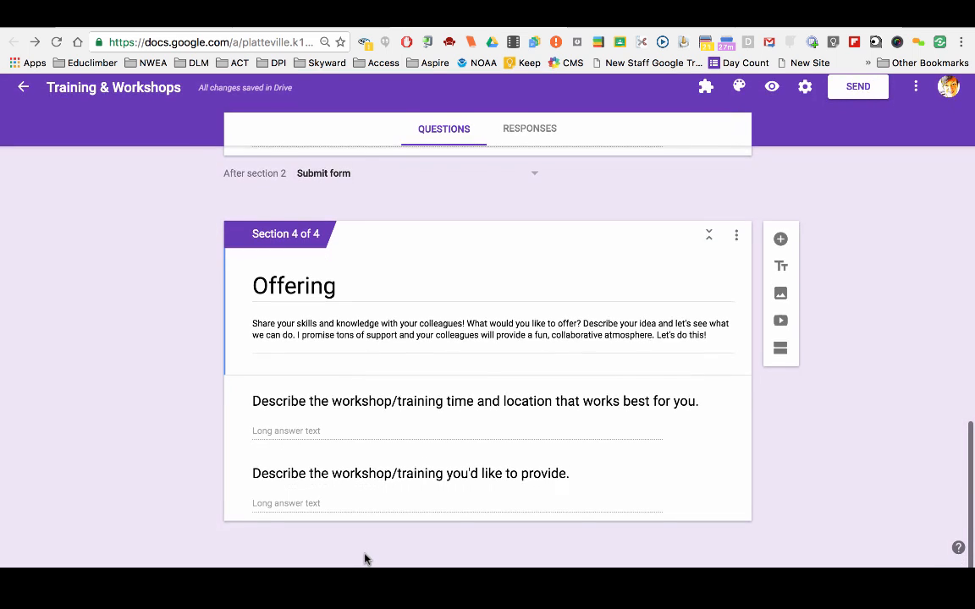
{"action": "scroll", "scroll_direction": "up", "scroll_amount": 3}
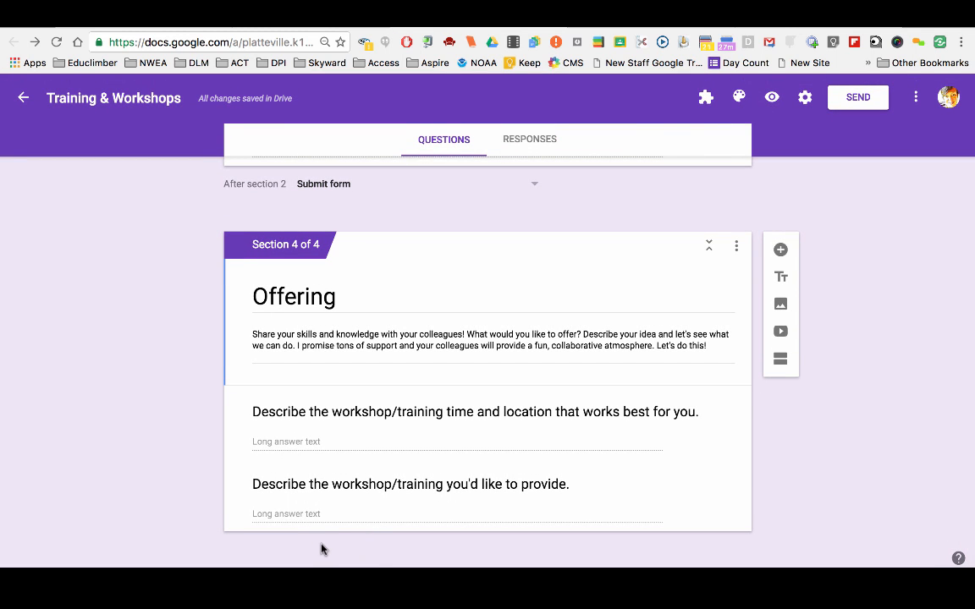
{"action": "mouse_move", "coordinate": [169, 309]}
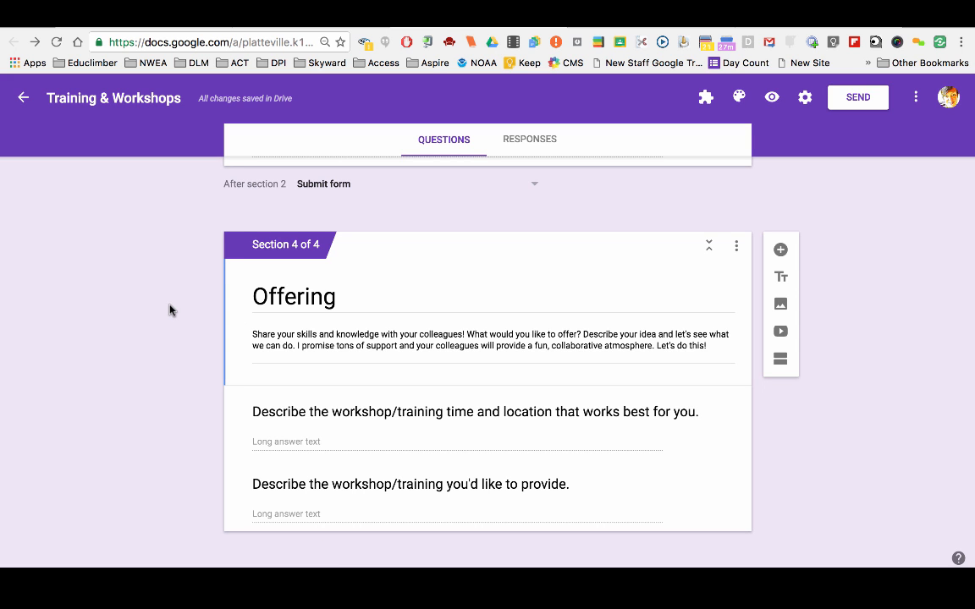
{"action": "scroll", "scroll_direction": "up", "scroll_amount": 3}
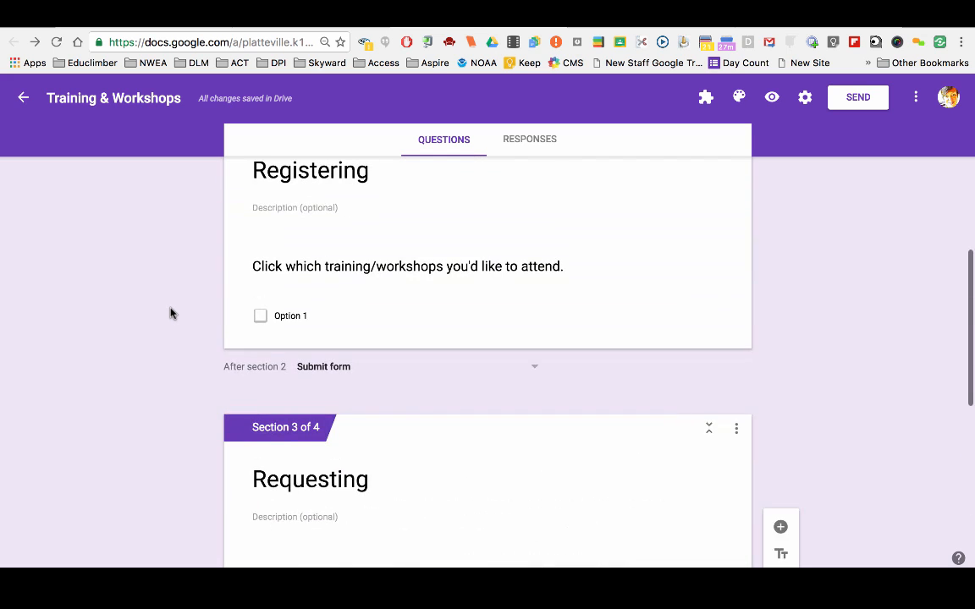
{"action": "scroll", "scroll_direction": "up", "scroll_amount": 3}
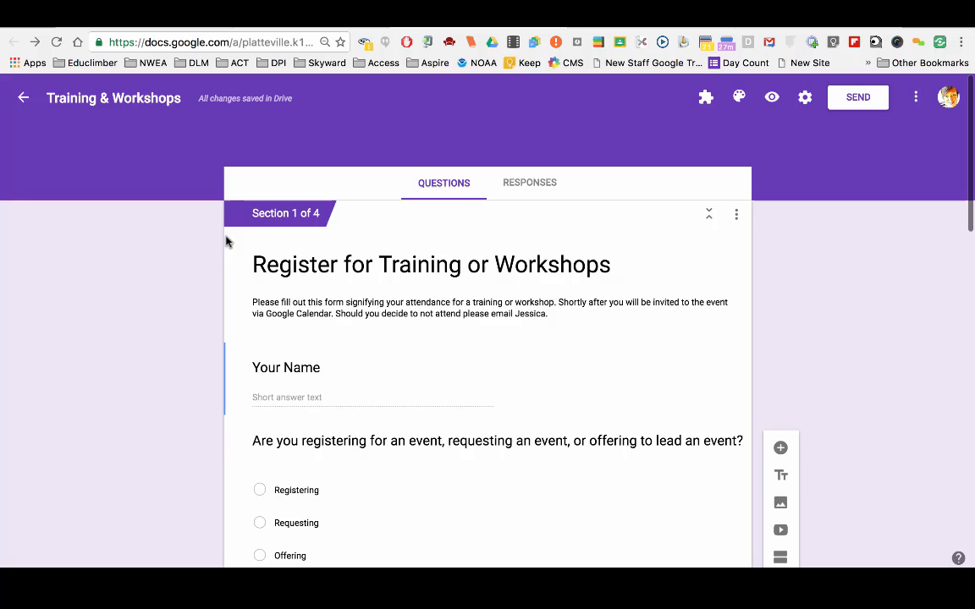
{"action": "scroll", "scroll_direction": "down", "scroll_amount": 3}
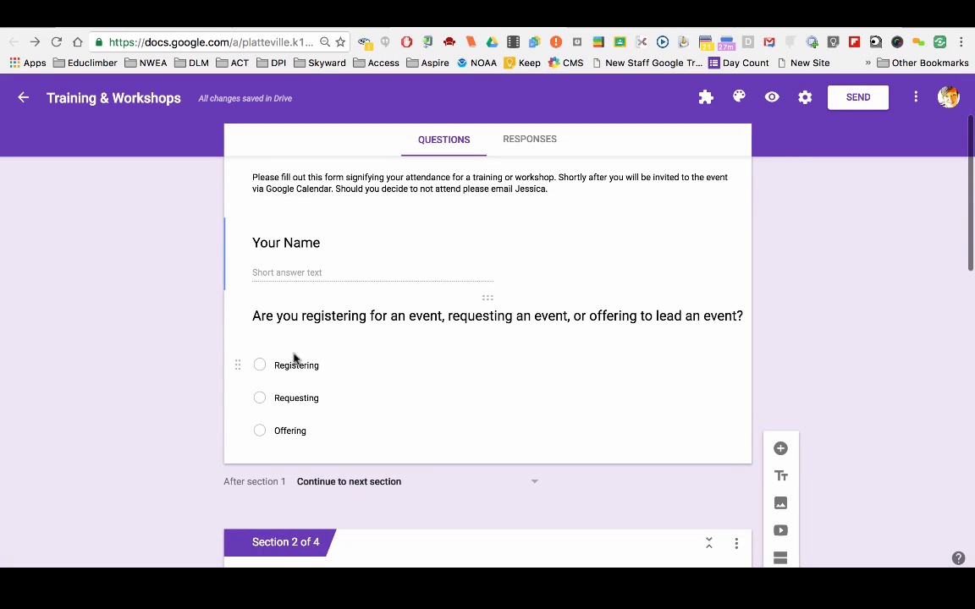